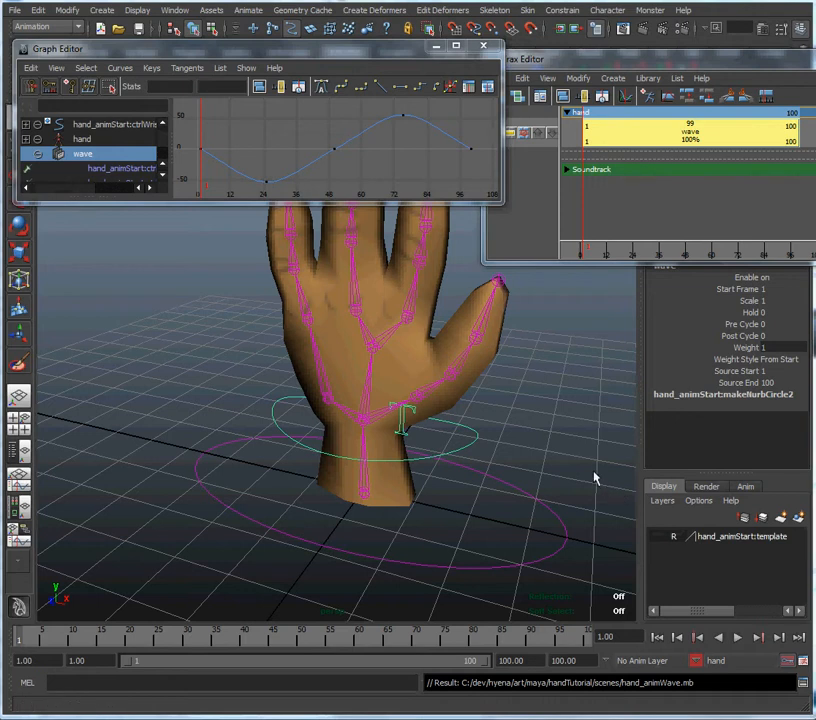
mouse_move(596, 473)
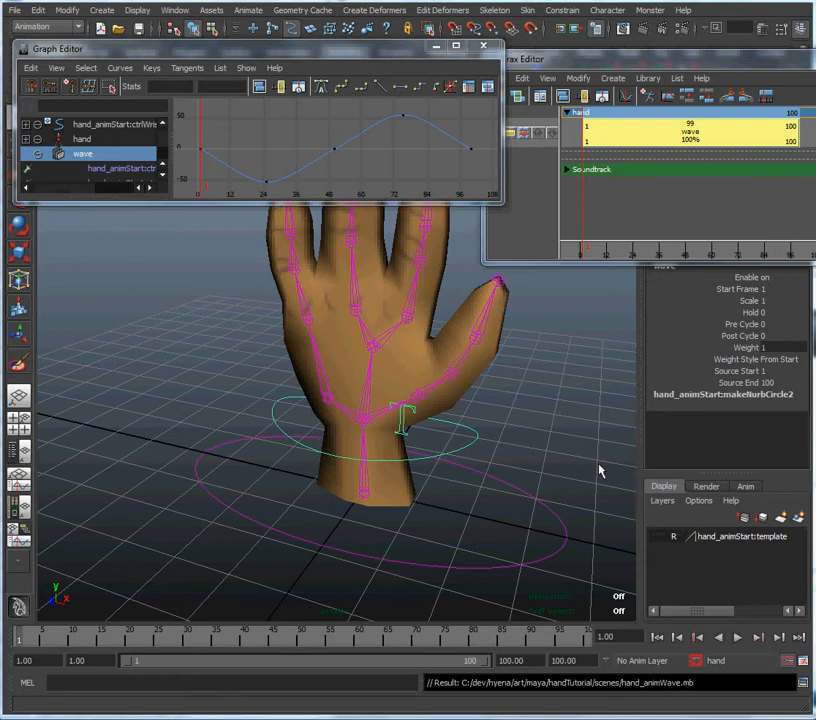
mouse_move(623, 473)
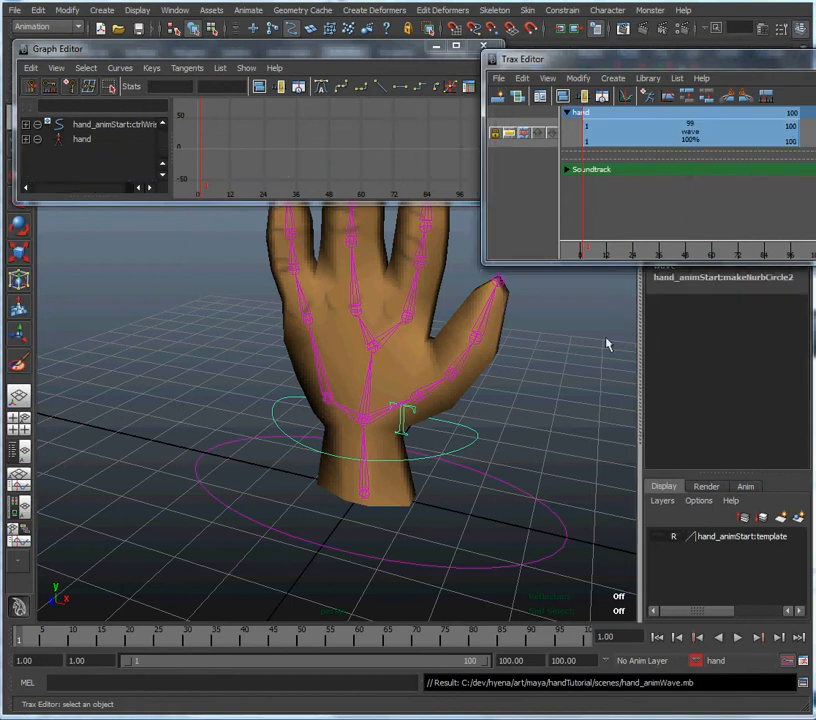
mouse_move(128, 587)
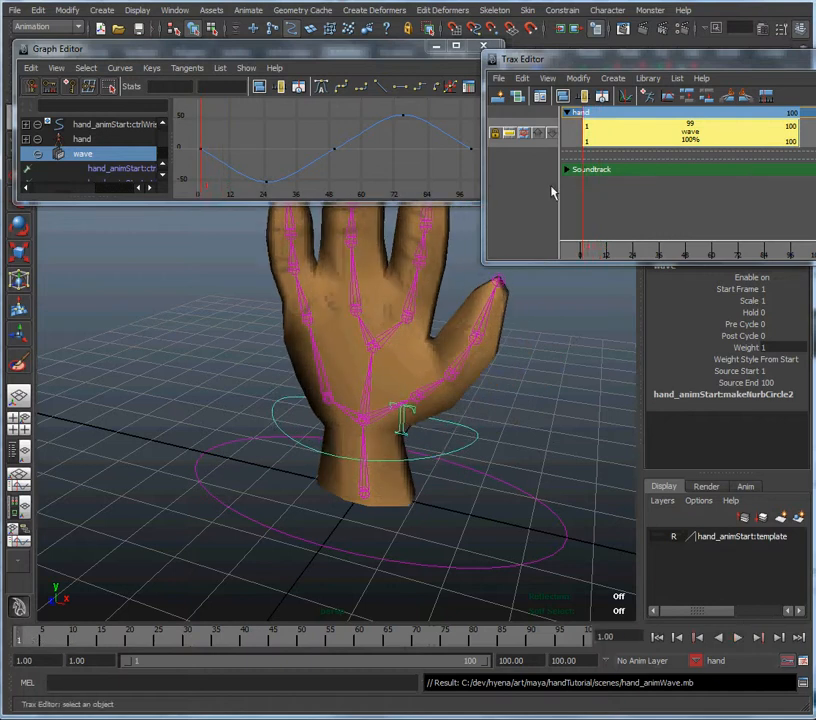
- Disable the wave clip via its Enable Clip option so the hand stops waving
left_click(690, 125)
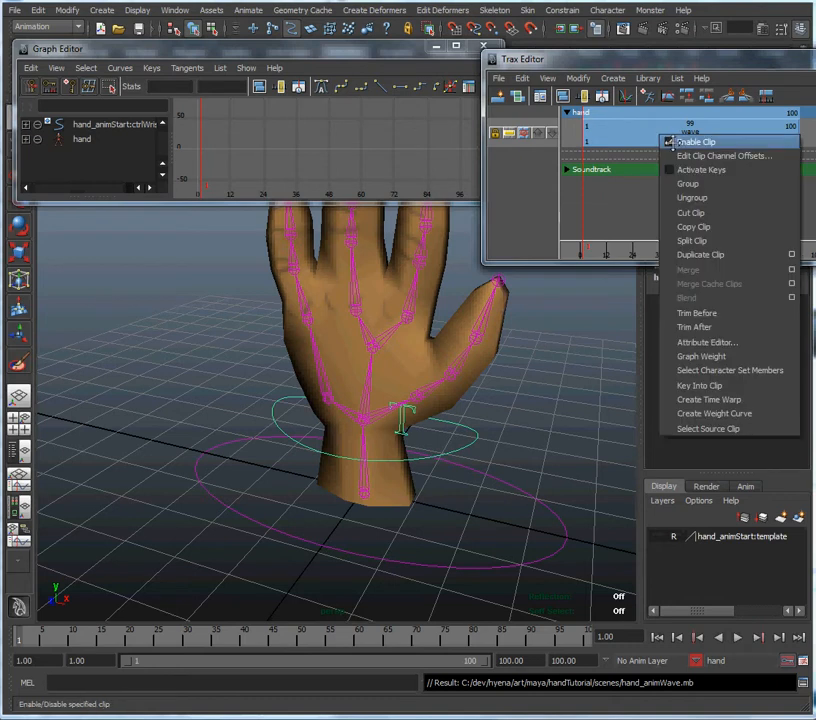
left_click(696, 141)
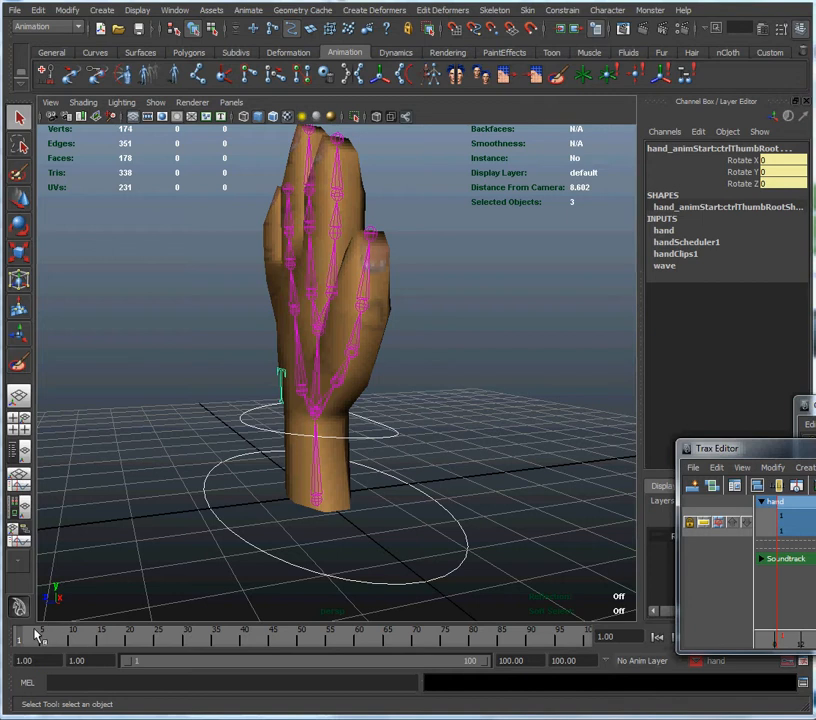
mouse_move(32, 637)
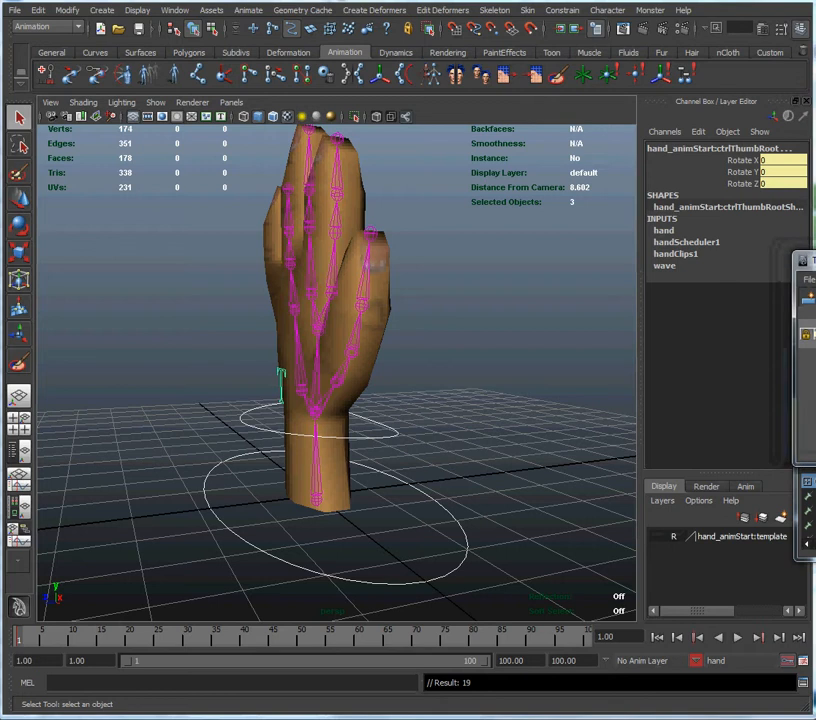
mouse_move(230, 366)
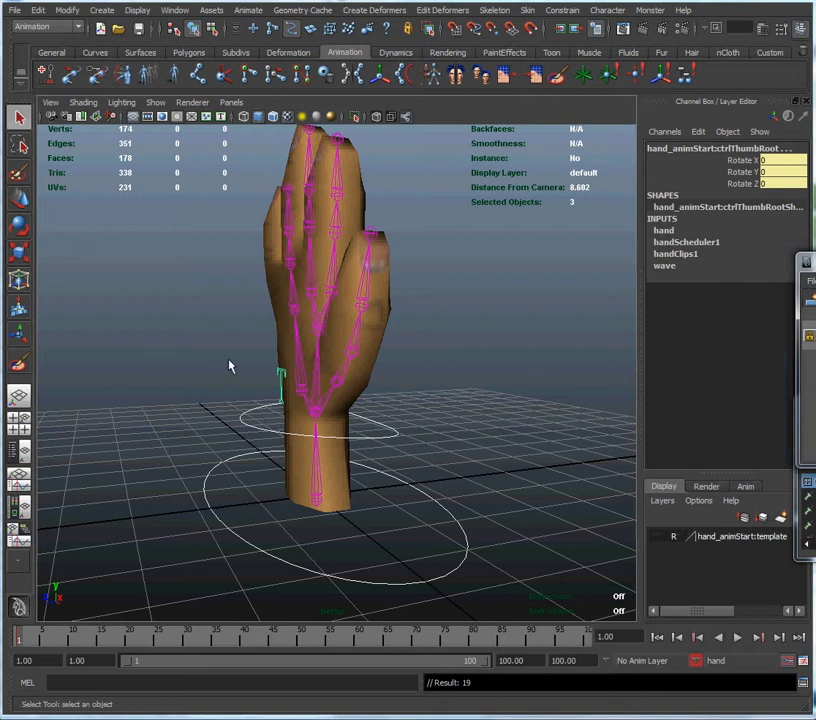
- Reposition the Graph Editor above the hand view with the Trax Editor tucked aside
left_click(785, 662)
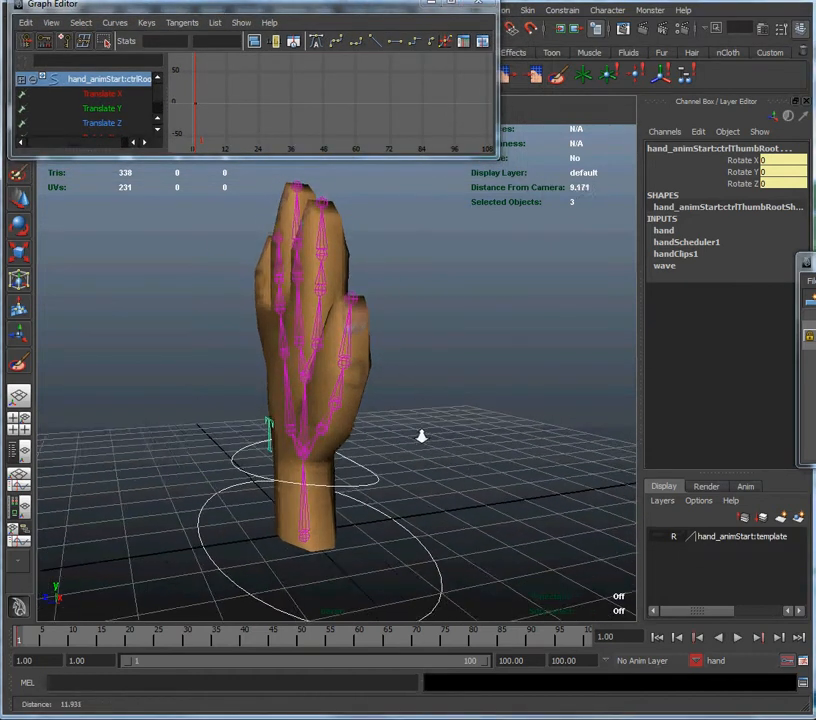
- At frame 30 curl the fingers and rotate ctrlThumbRoot in across the palm for the grab pose
left_click_drag(420, 435, 307, 428)
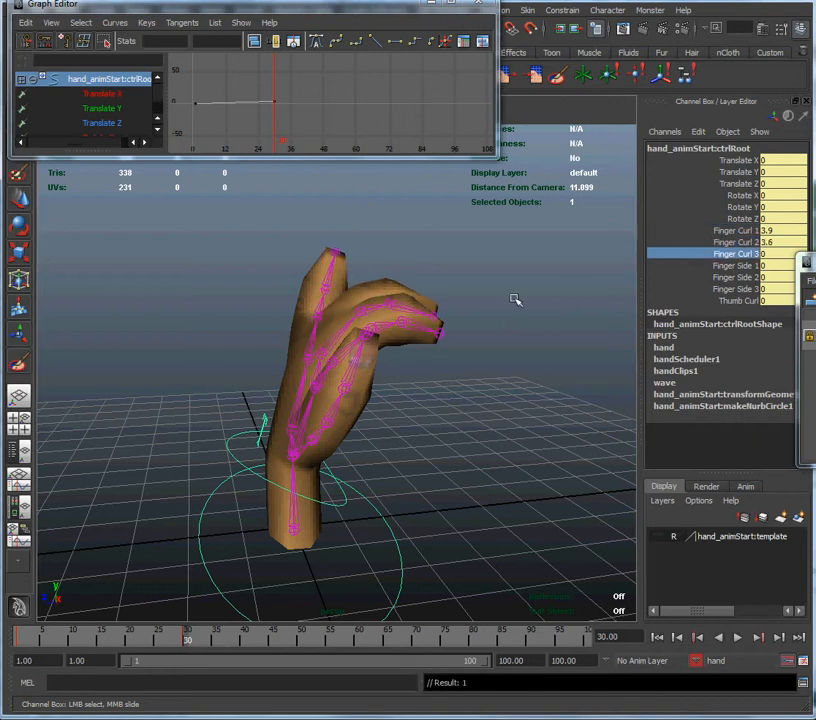
left_click_drag(515, 300, 490, 328)
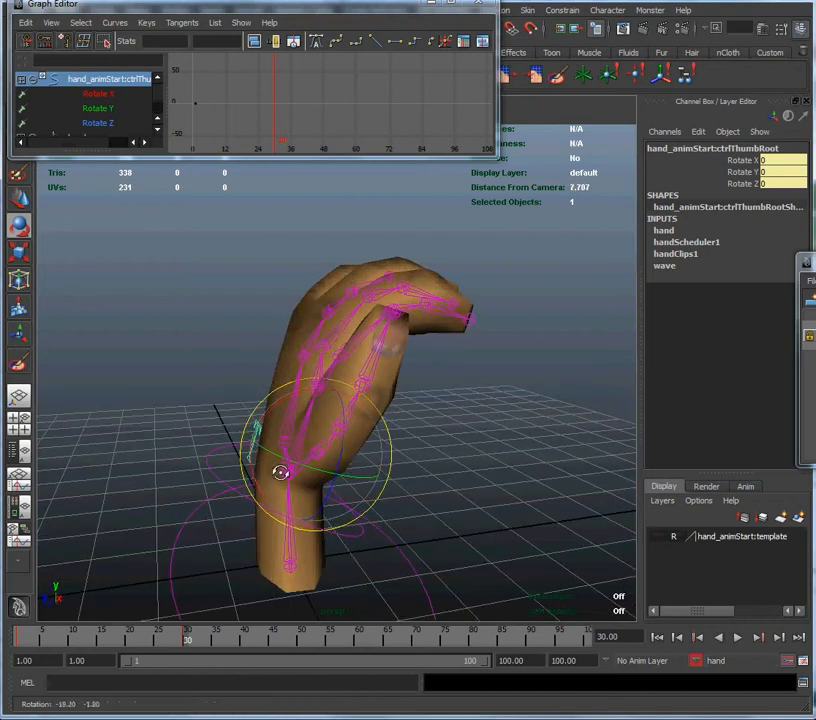
left_click_drag(280, 472, 335, 482)
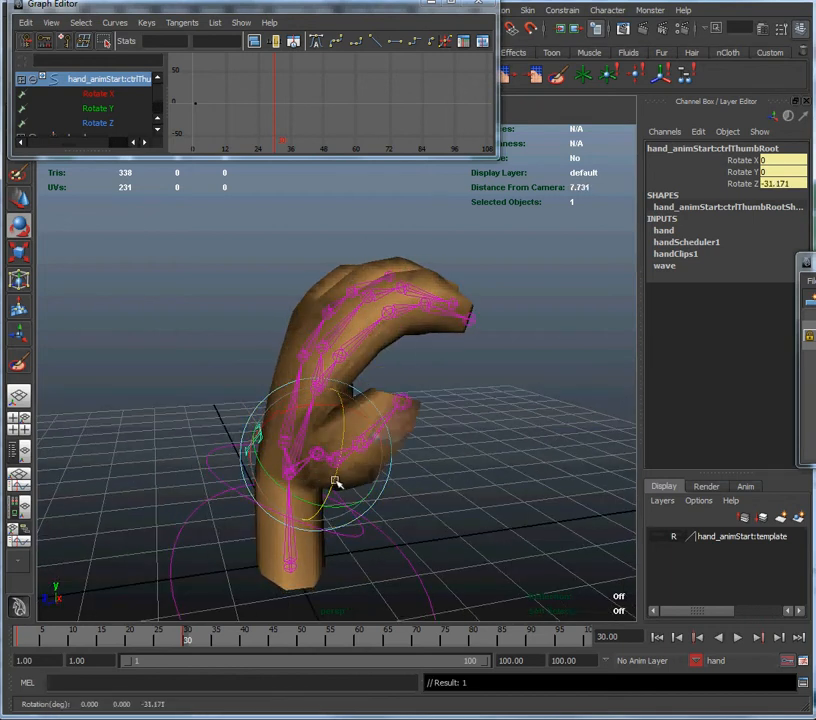
left_click_drag(335, 480, 308, 483)
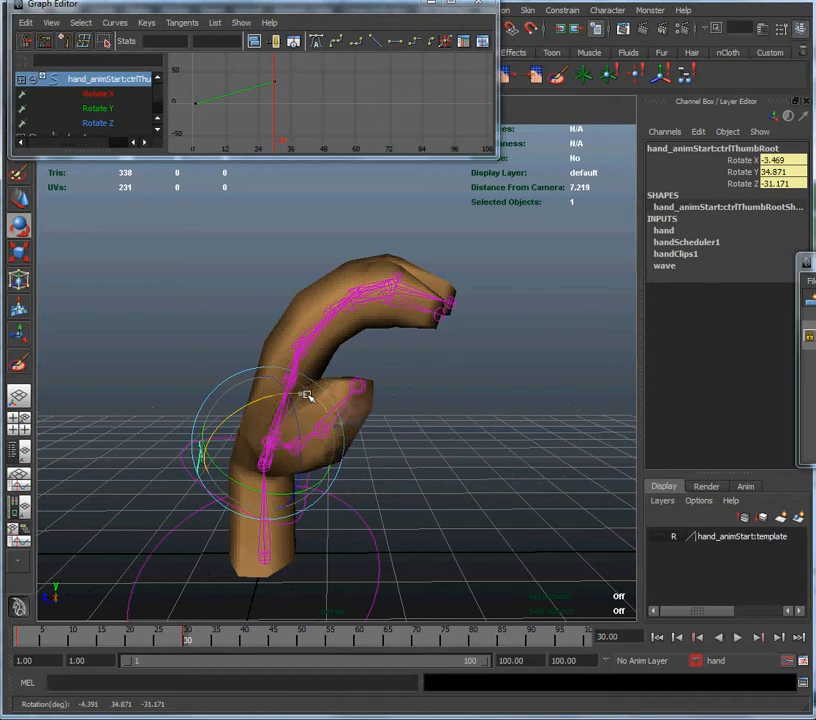
left_click_drag(308, 395, 290, 490)
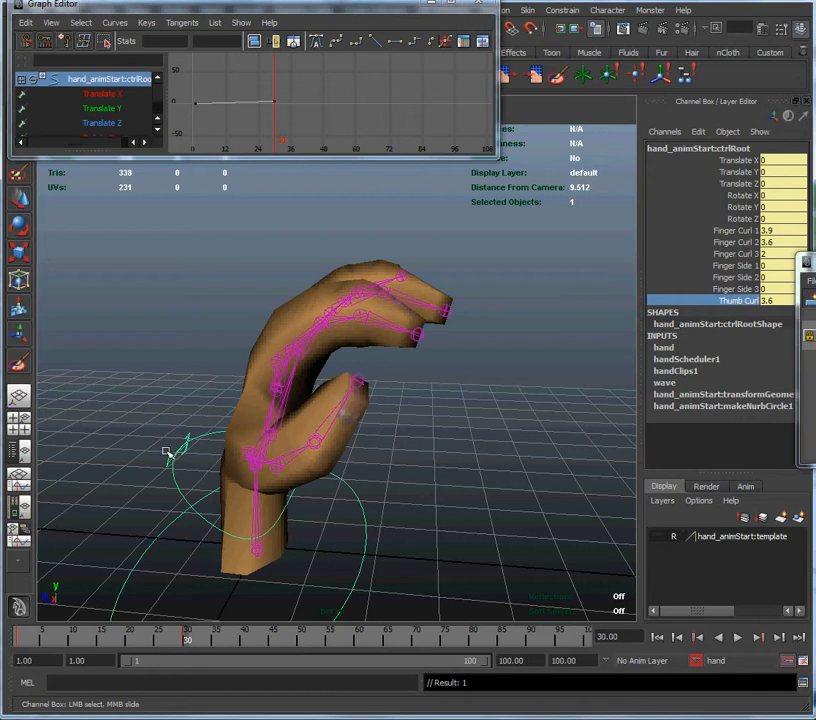
left_click(251, 411)
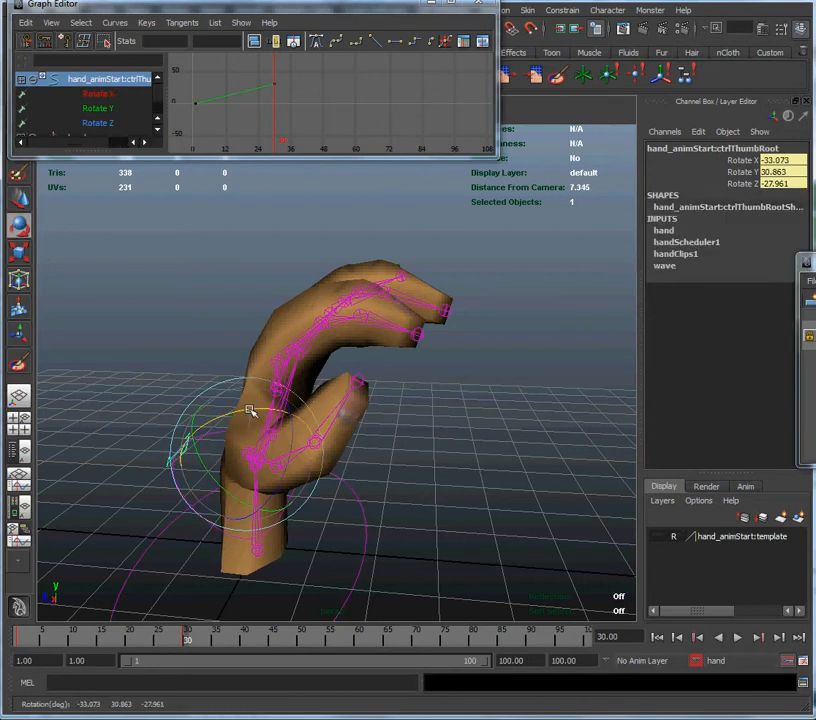
left_click_drag(250, 410, 388, 406)
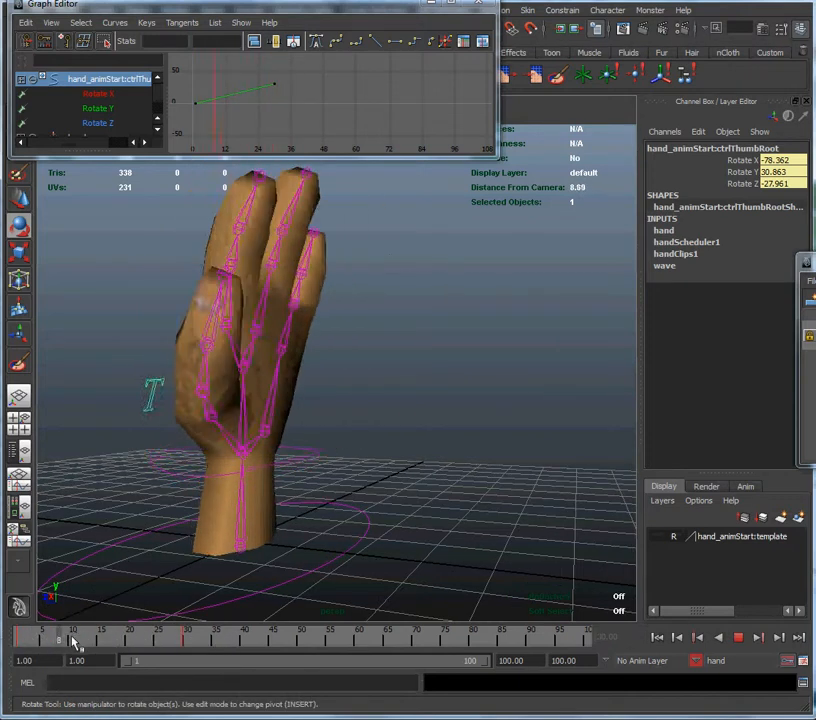
- Scrub through frames 30–73 reviewing the grab and the wrist dip-and-tilt keys
left_click_drag(72, 629, 188, 629)
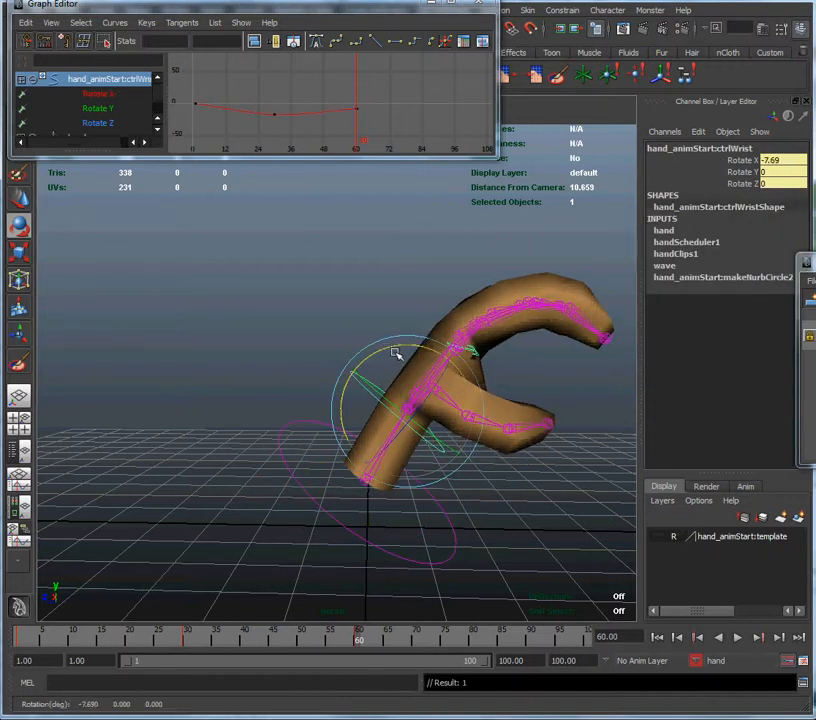
left_click_drag(395, 353, 323, 420)
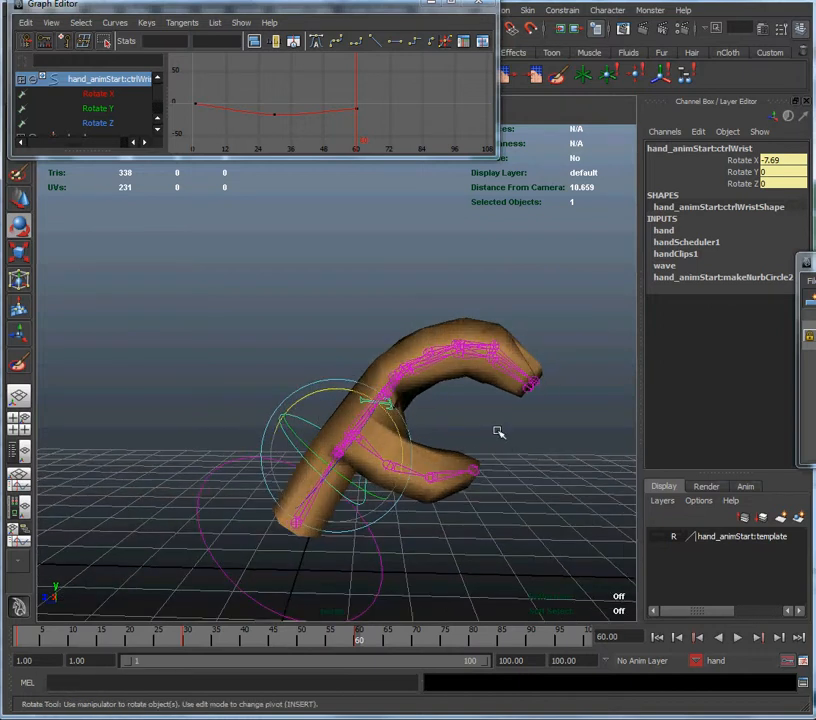
mouse_move(302, 503)
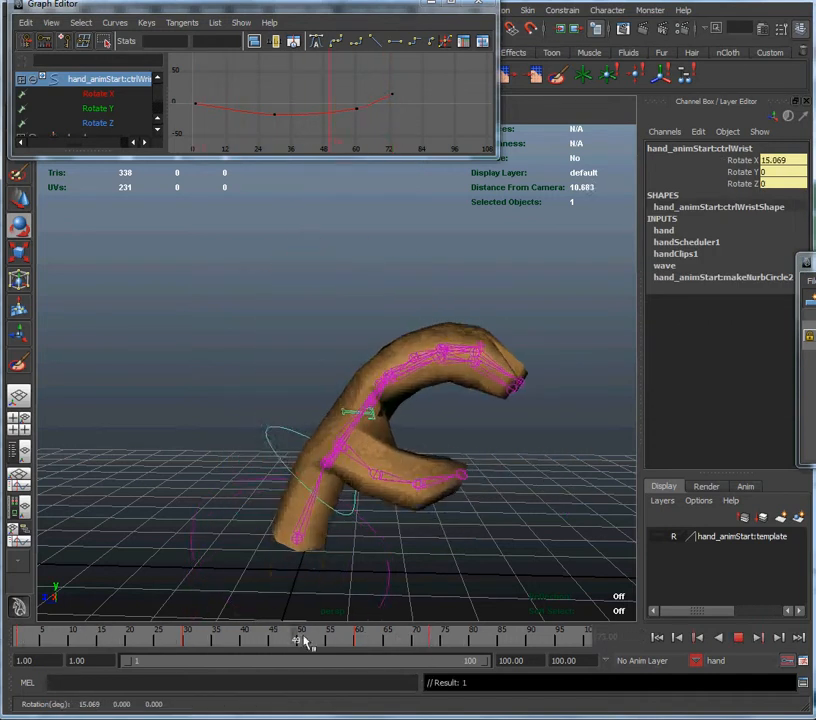
left_click_drag(305, 642, 458, 642)
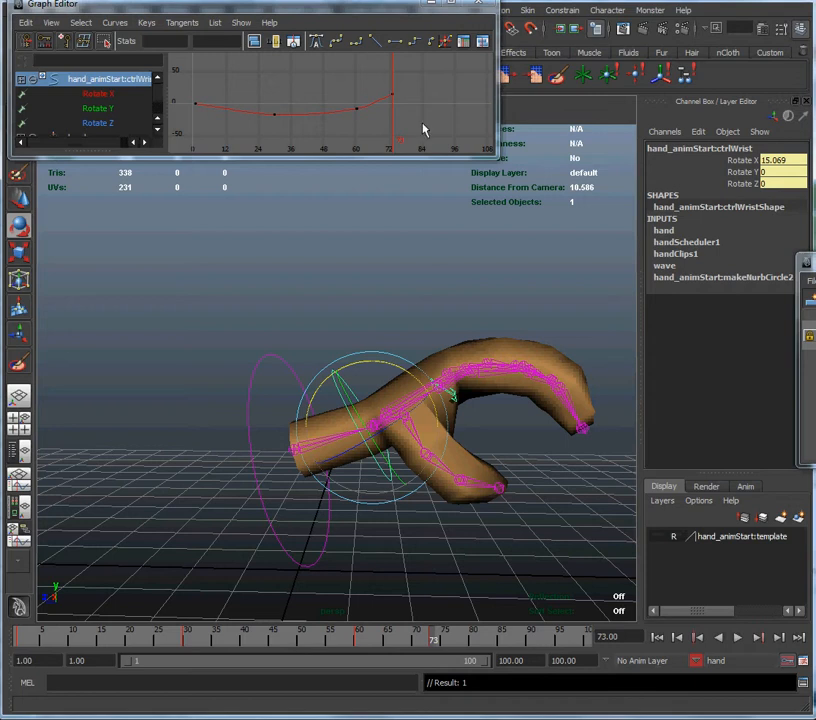
left_click(393, 98)
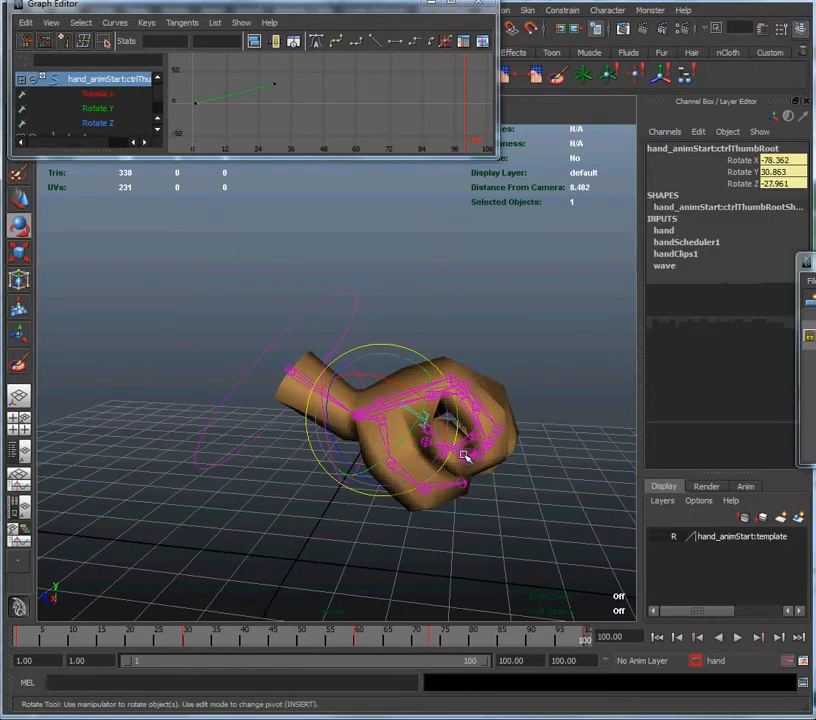
- Rotate the thumb at frame 100 to tighten the hand into a fist
left_click_drag(465, 455, 280, 380)
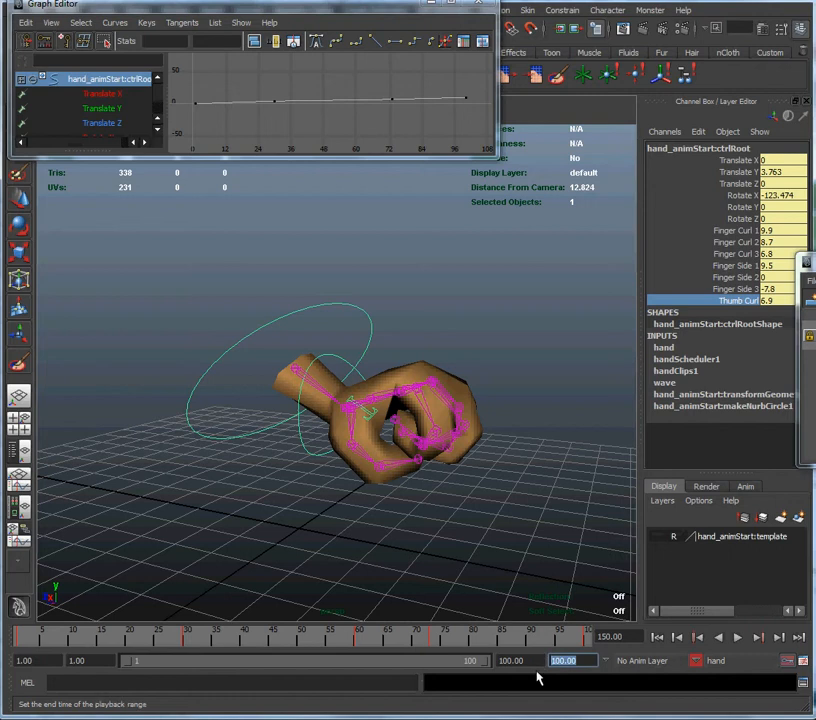
- Set the playback end to 150 and show the full range on the timeline
type("150")
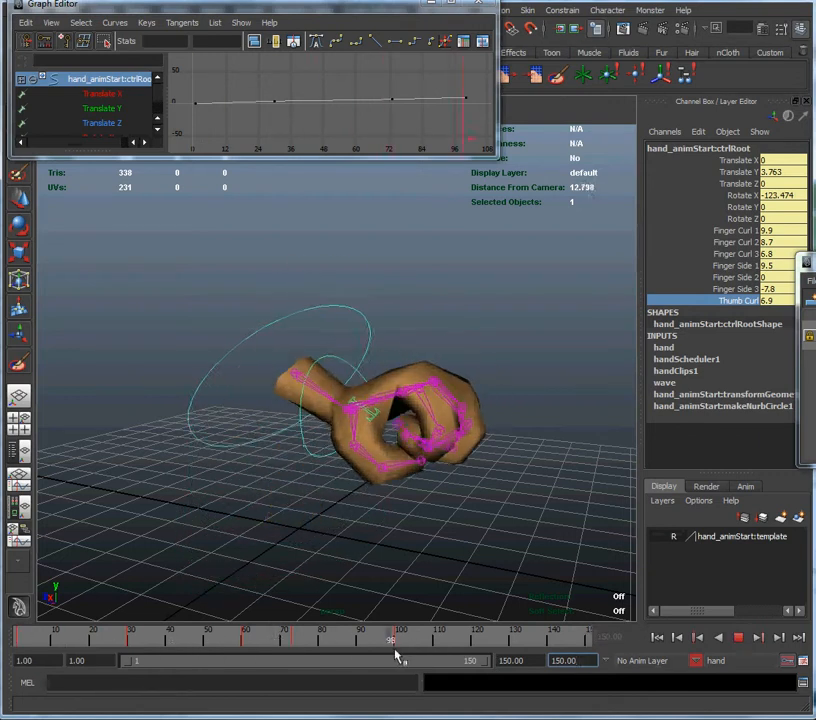
left_click_drag(389, 645, 504, 645)
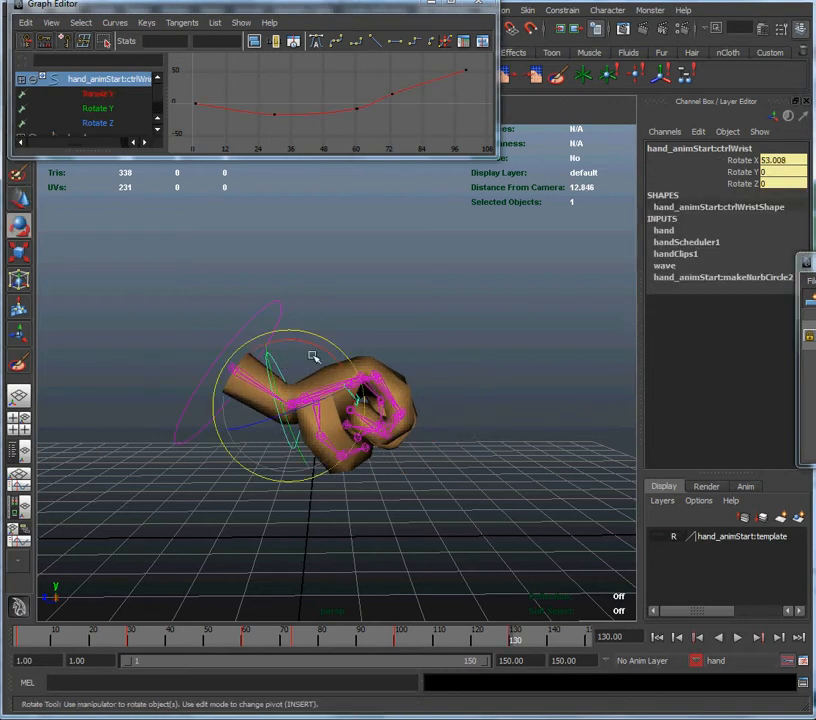
- Rotate ctrlWrist and ctrlRoot into new poses and play the result
left_click_drag(313, 357, 342, 387)
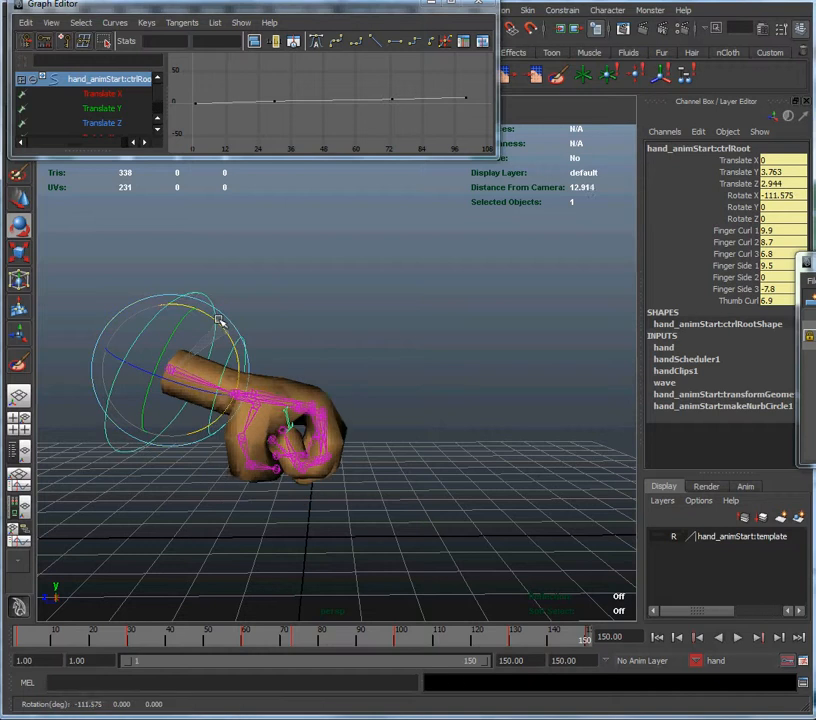
left_click_drag(218, 320, 173, 334)
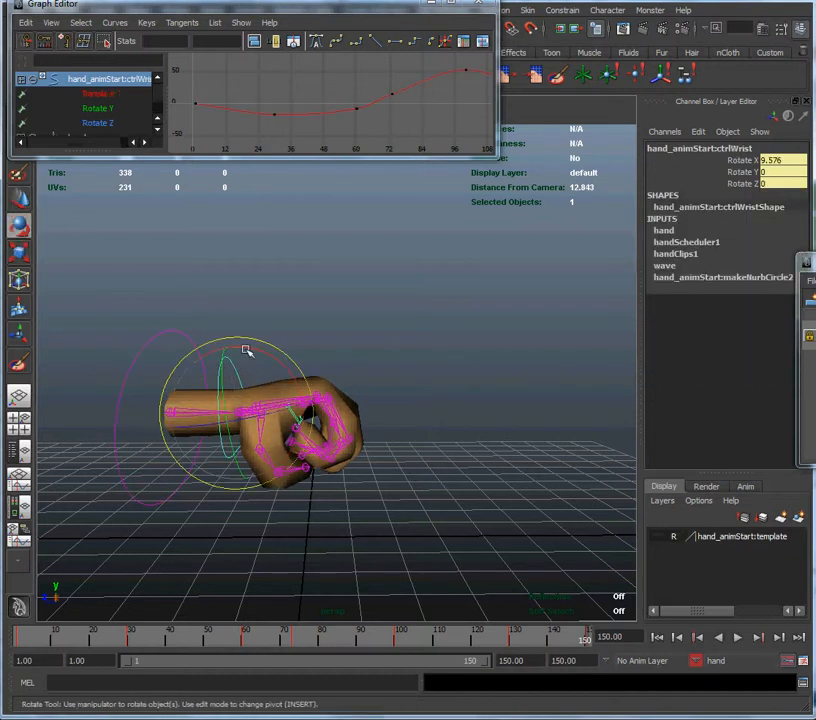
left_click_drag(247, 350, 297, 390)
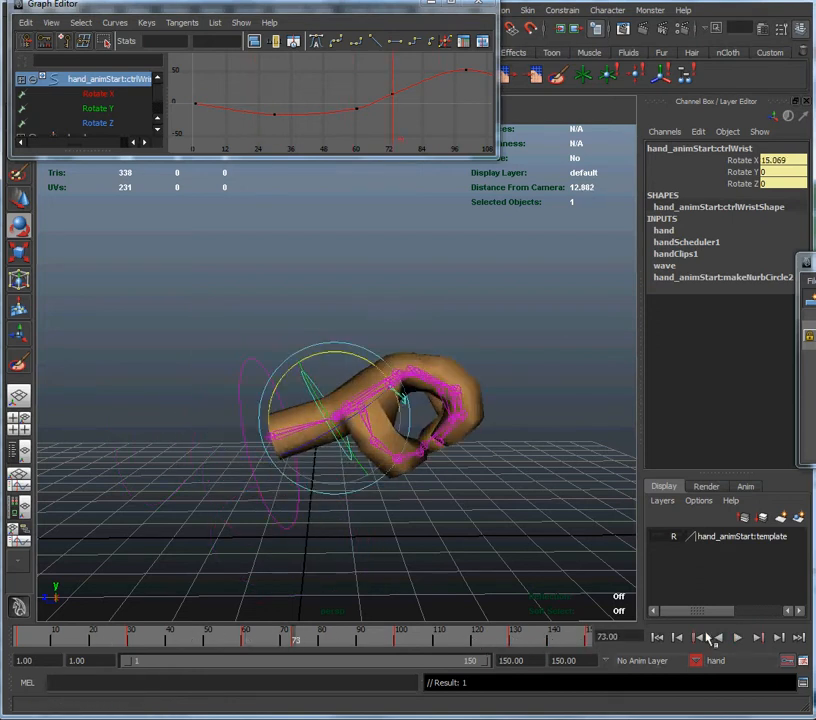
left_click(738, 637)
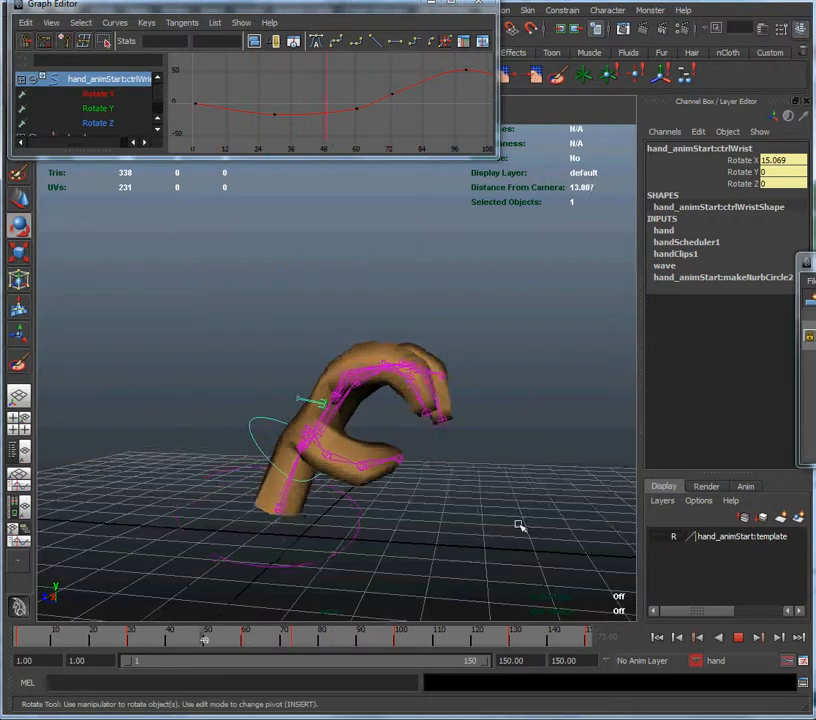
left_click(718, 637)
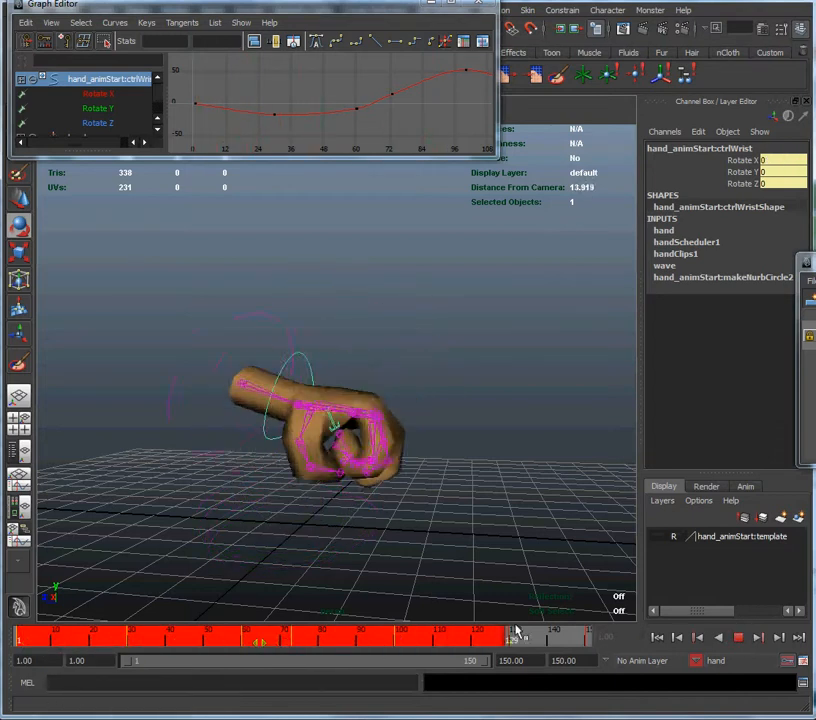
- Select all keys on the Time Slider and compress them to end near frame 120
left_click_drag(515, 629, 305, 642)
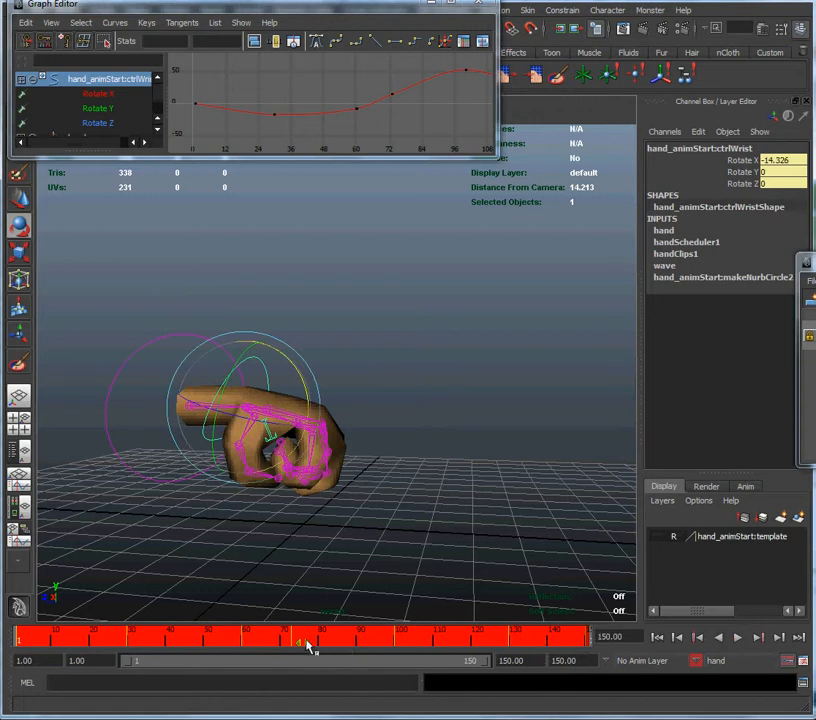
left_click_drag(310, 637, 528, 637)
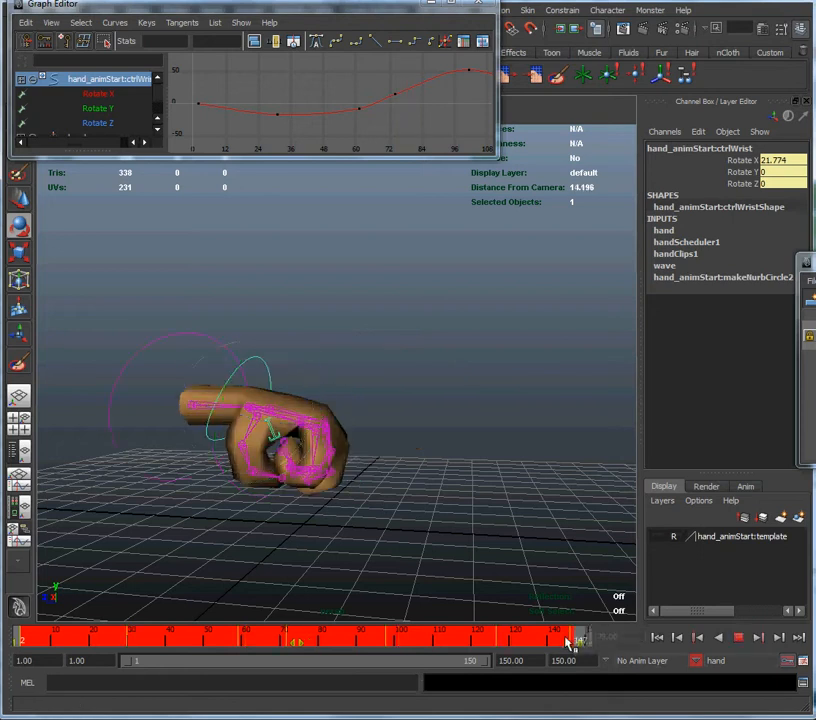
left_click_drag(570, 638, 475, 638)
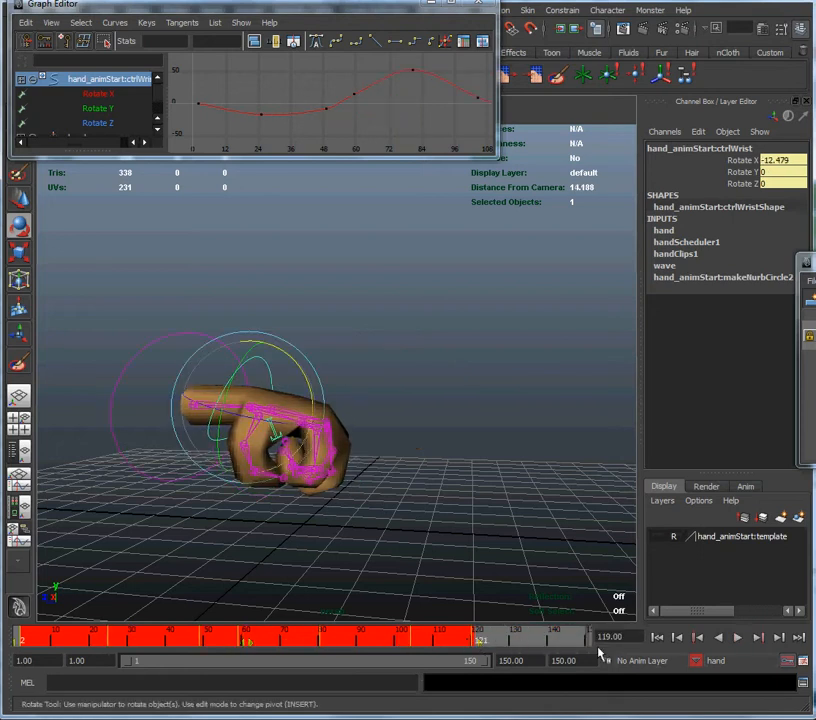
- Play and stop the retimed animation, dollying closer to the hand
left_click(738, 637)
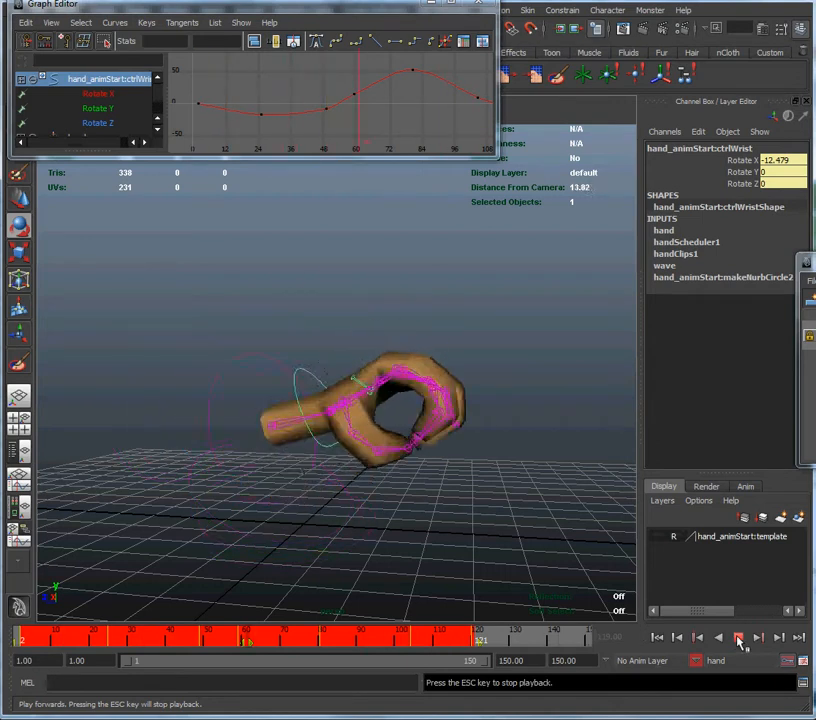
left_click(738, 636)
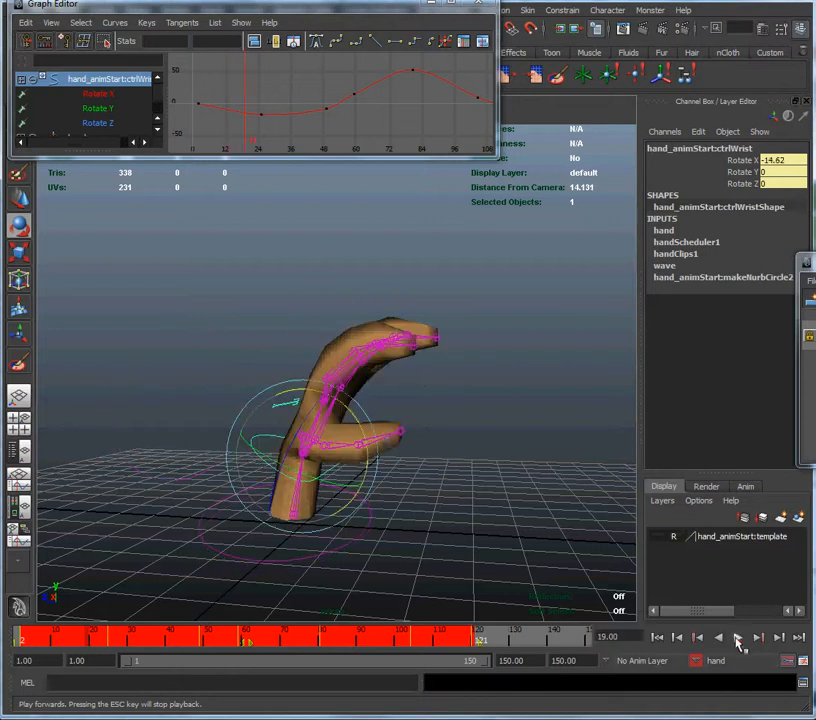
left_click(738, 636)
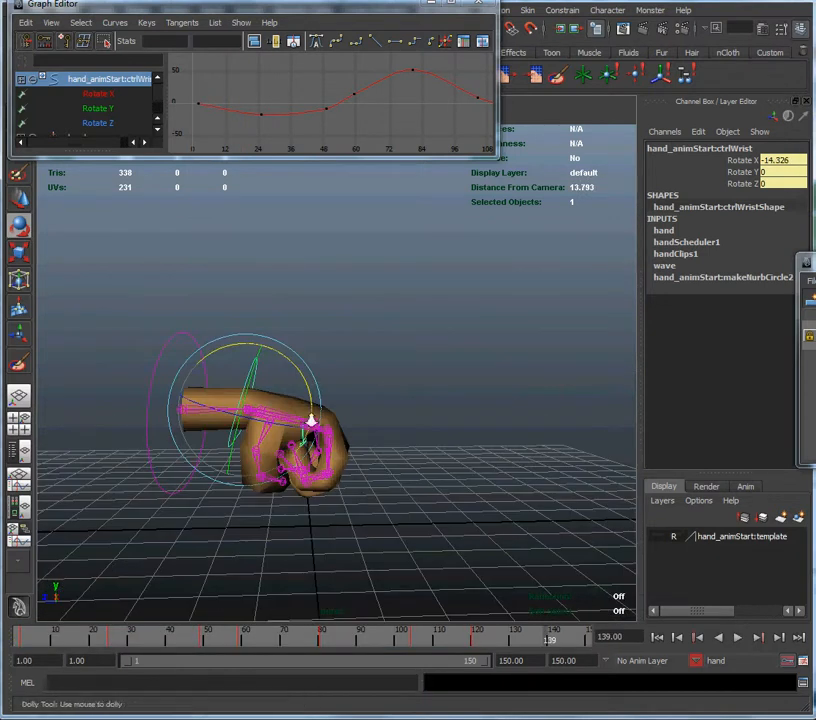
left_click_drag(310, 420, 406, 452)
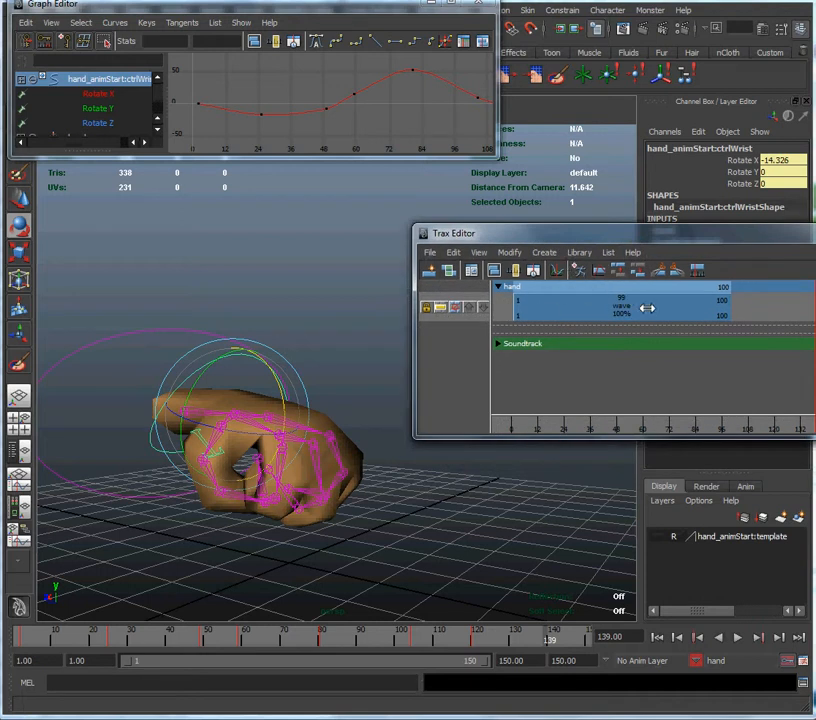
mouse_move(602, 305)
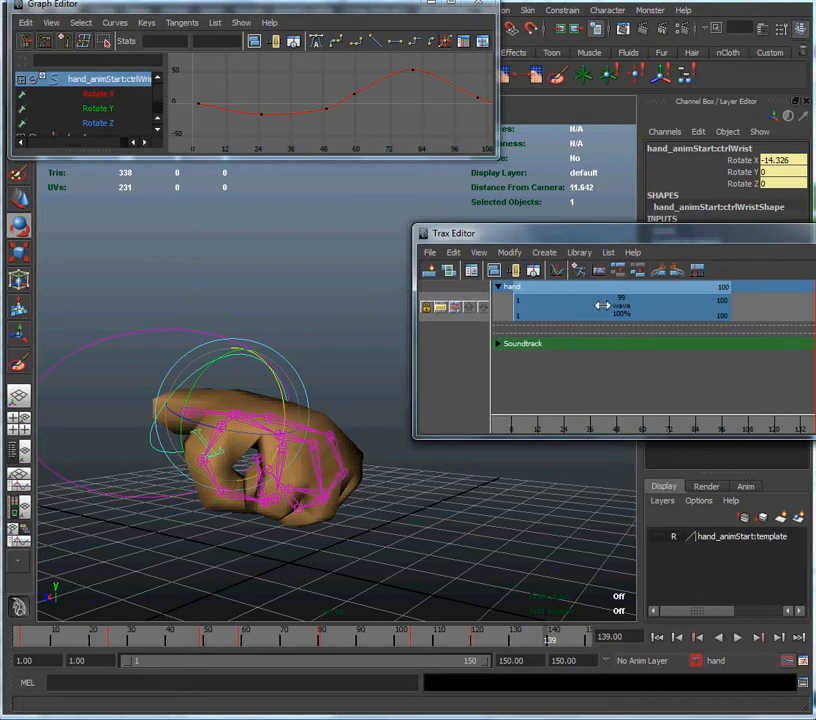
- Create an animation clip named 'grab' from the new keys beneath the wave clip
left_click(544, 251)
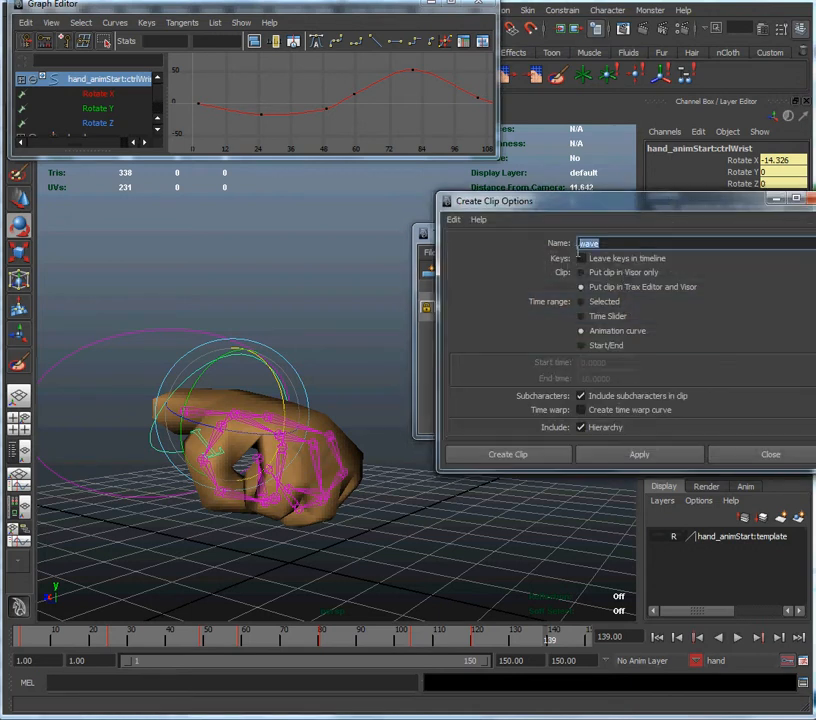
type("grab")
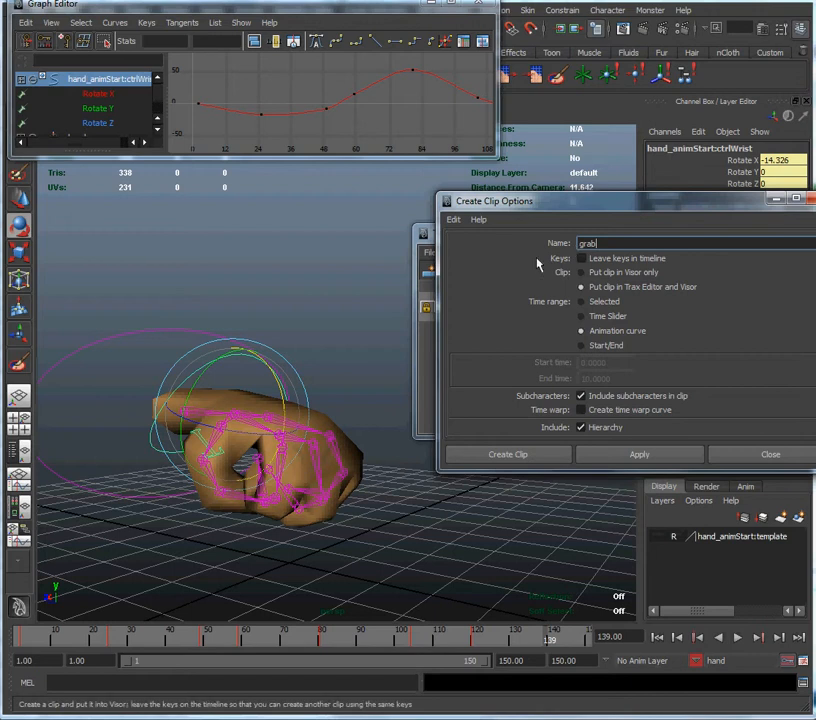
left_click(507, 454)
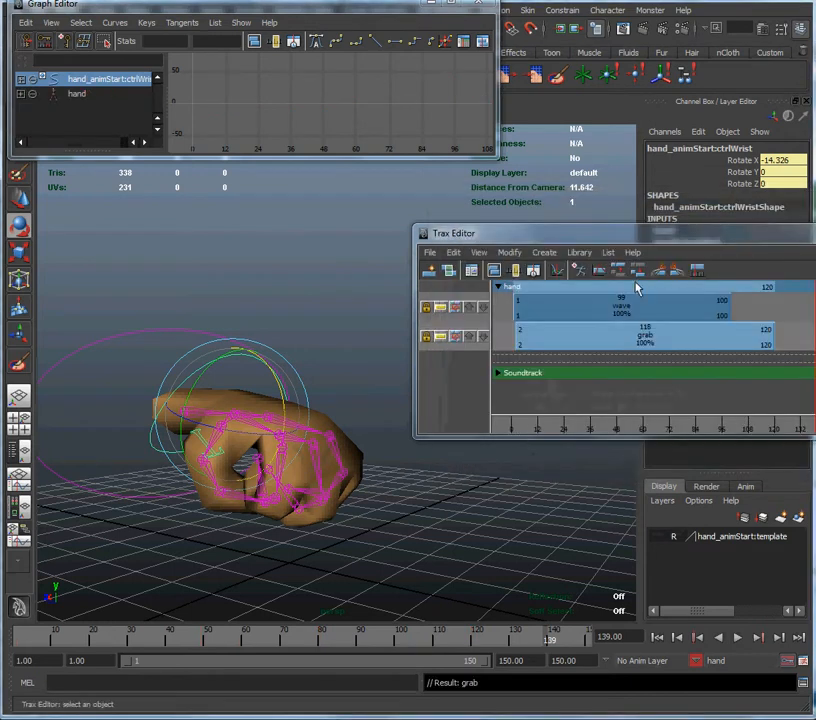
- Play through the grab animation to frame 120, then stop and select the grab clip
left_click_drag(455, 233, 394, 154)
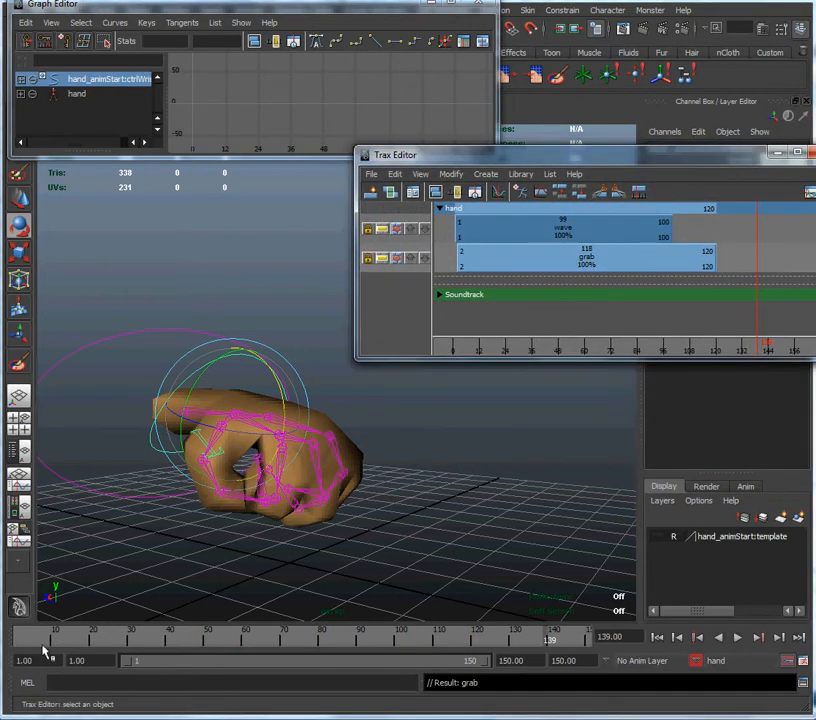
mouse_move(178, 383)
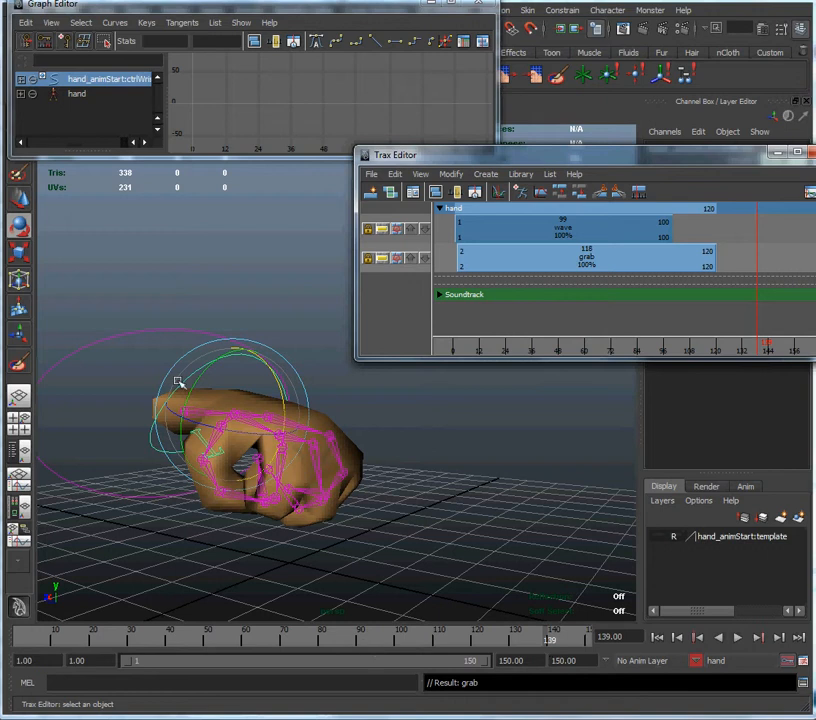
mouse_move(585, 293)
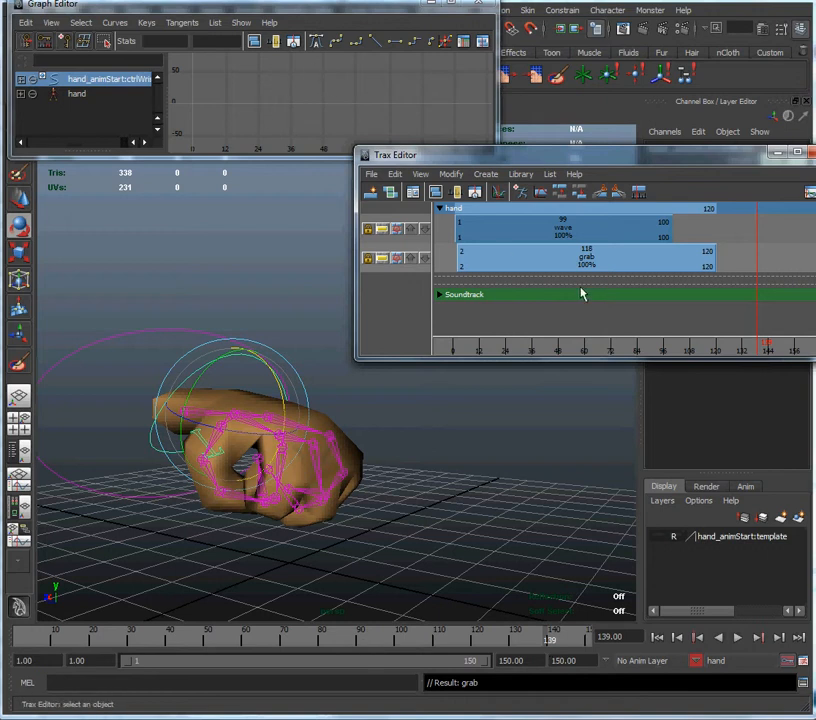
left_click(738, 637)
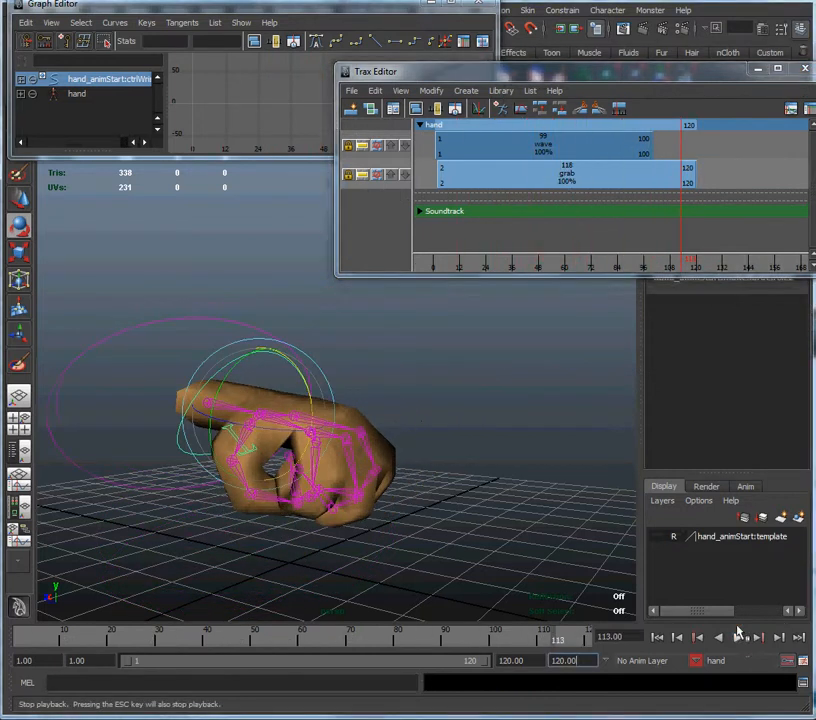
left_click(565, 175)
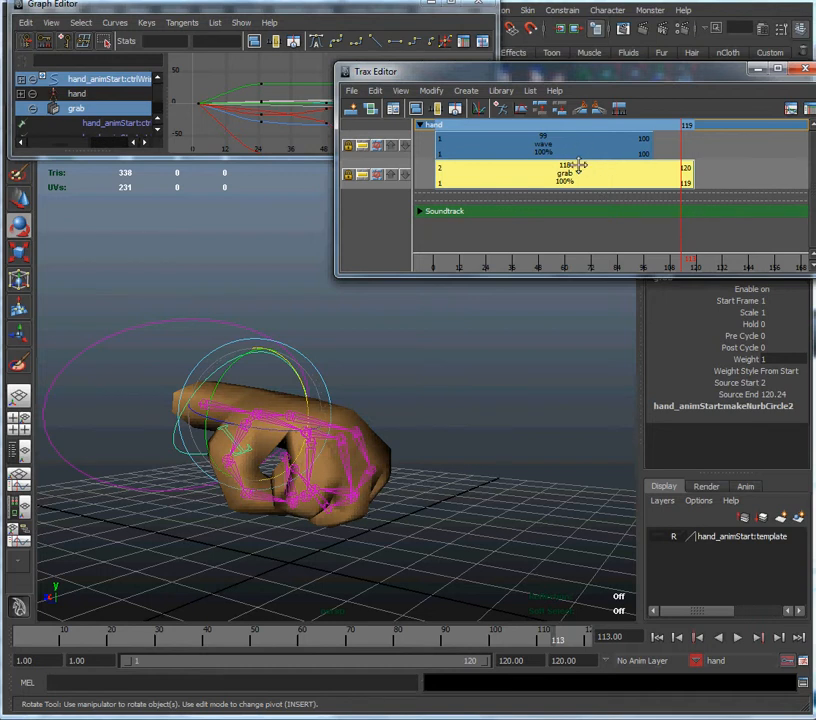
- Disable the grab clip and play the wave animation over the 100-frame range
right_click(565, 172)
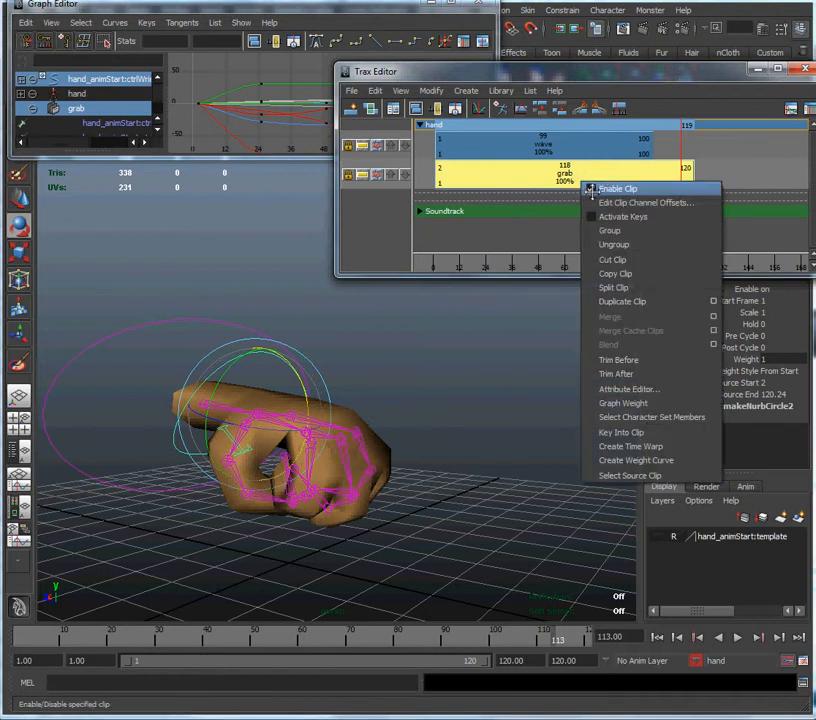
left_click(617, 189)
type("100")
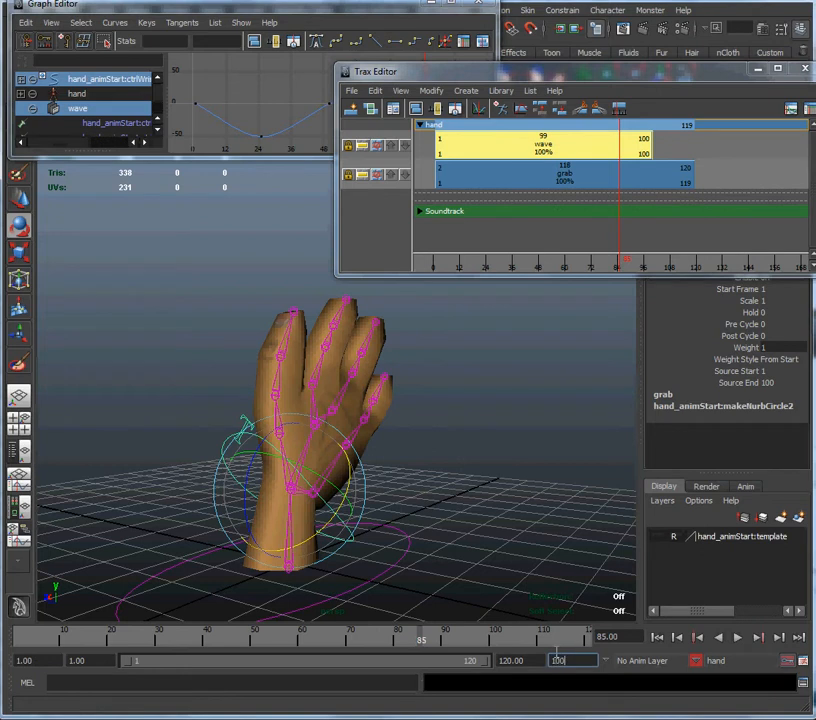
left_click(738, 636)
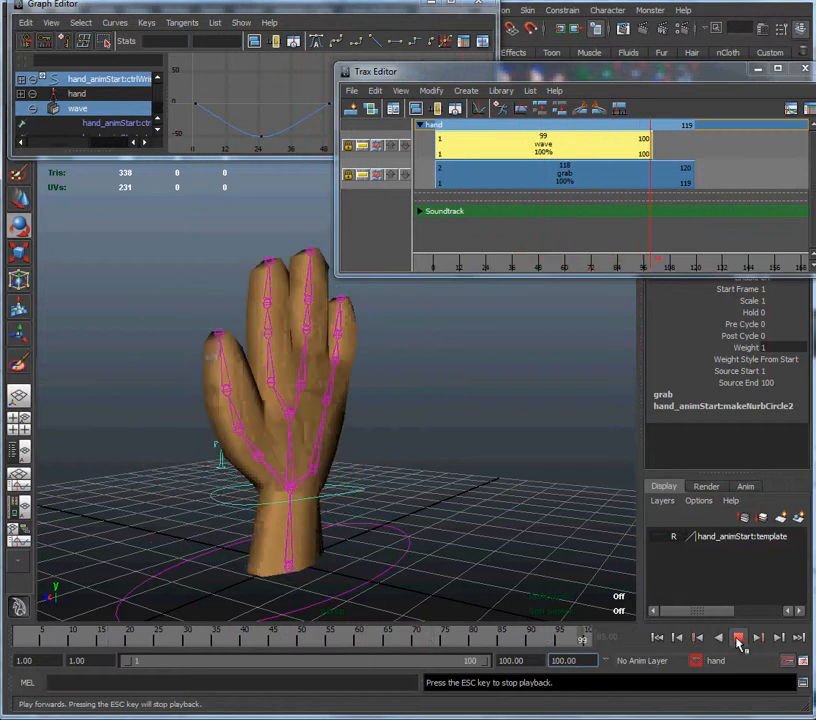
- Switch from wave to grab via Enable Clip, then play to frame 120 showing the hand curling
right_click(543, 145)
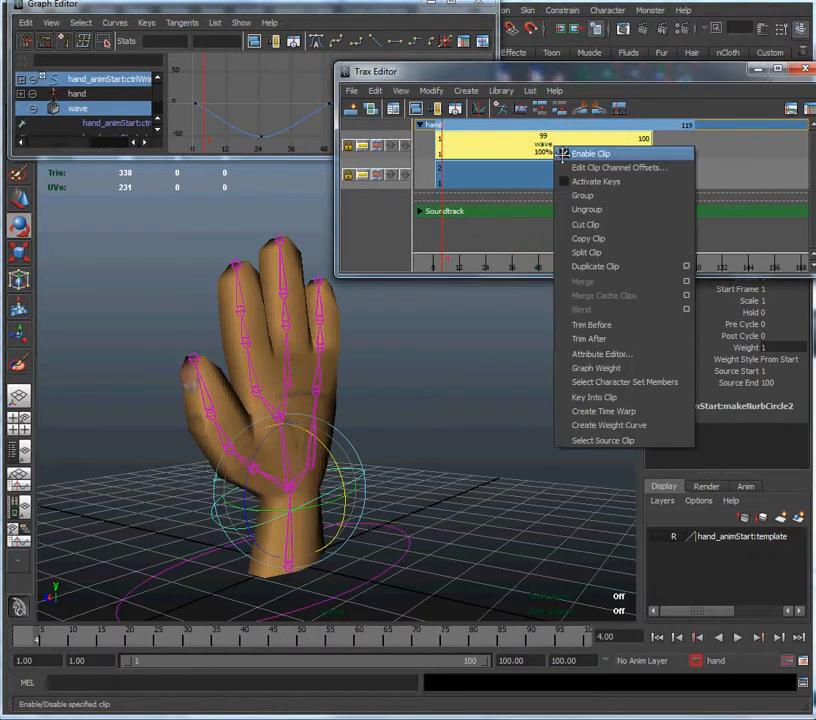
left_click(591, 153)
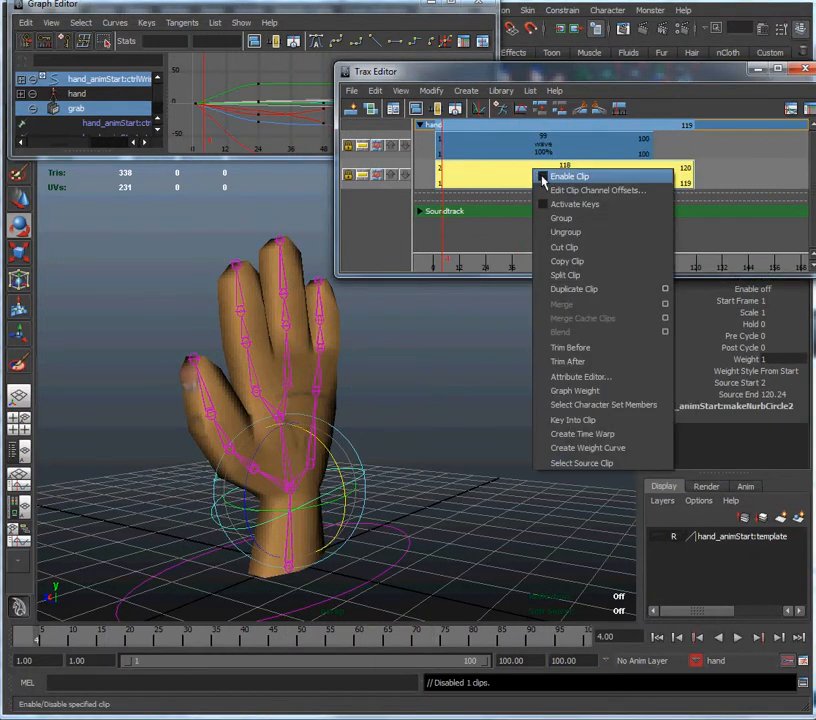
left_click(569, 176)
type("12")
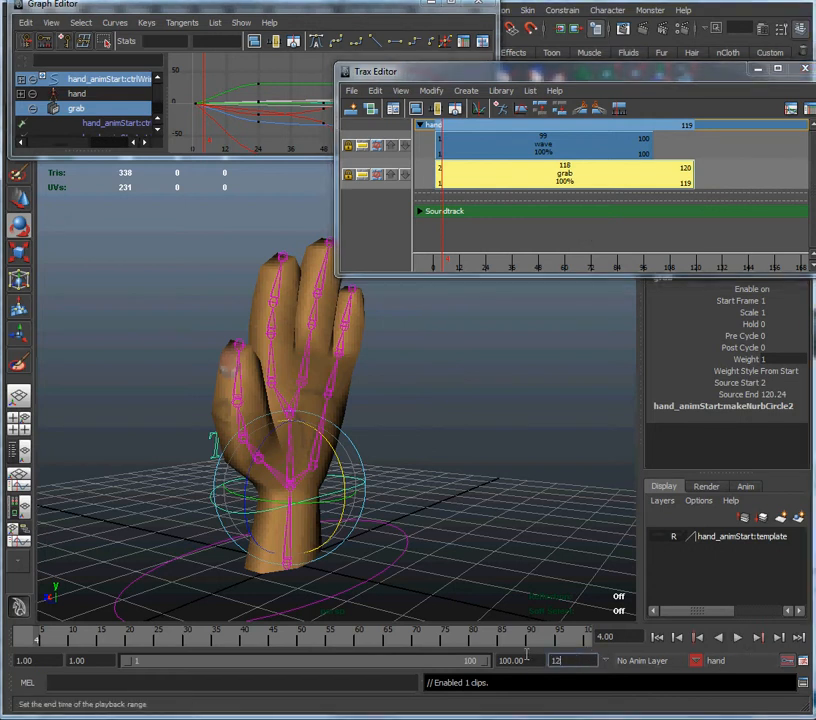
left_click(738, 636)
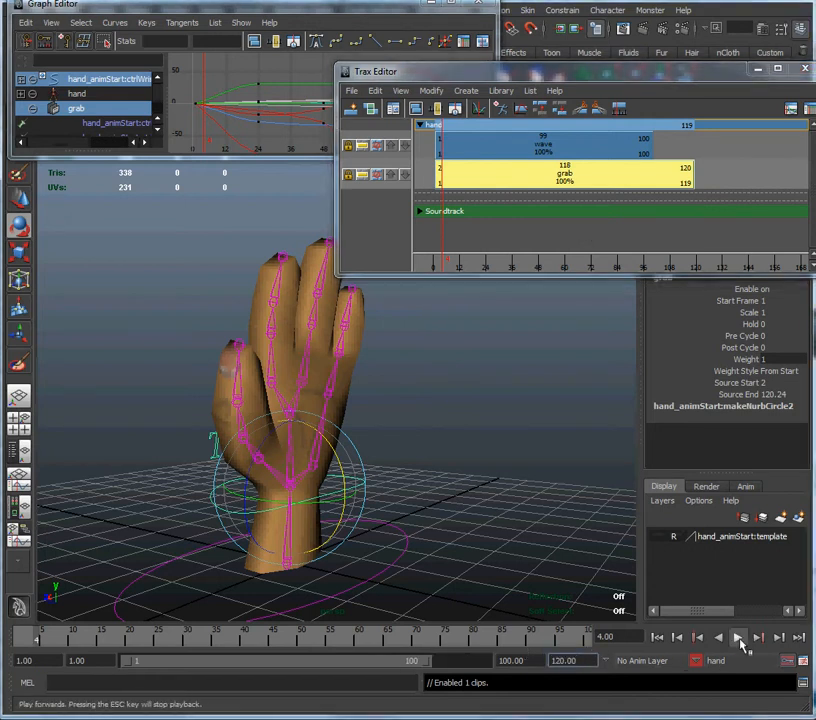
left_click(738, 636)
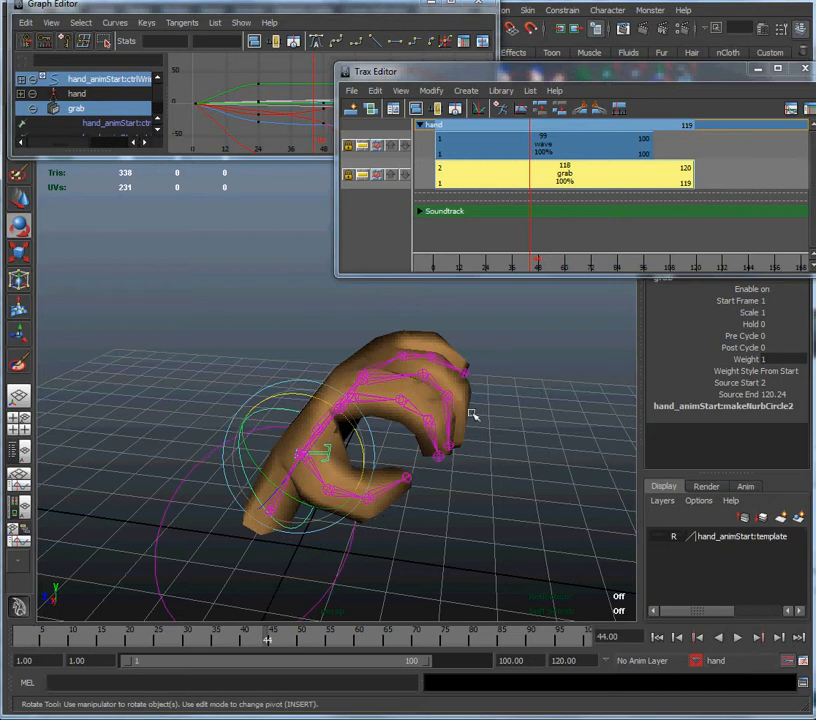
mouse_move(515, 213)
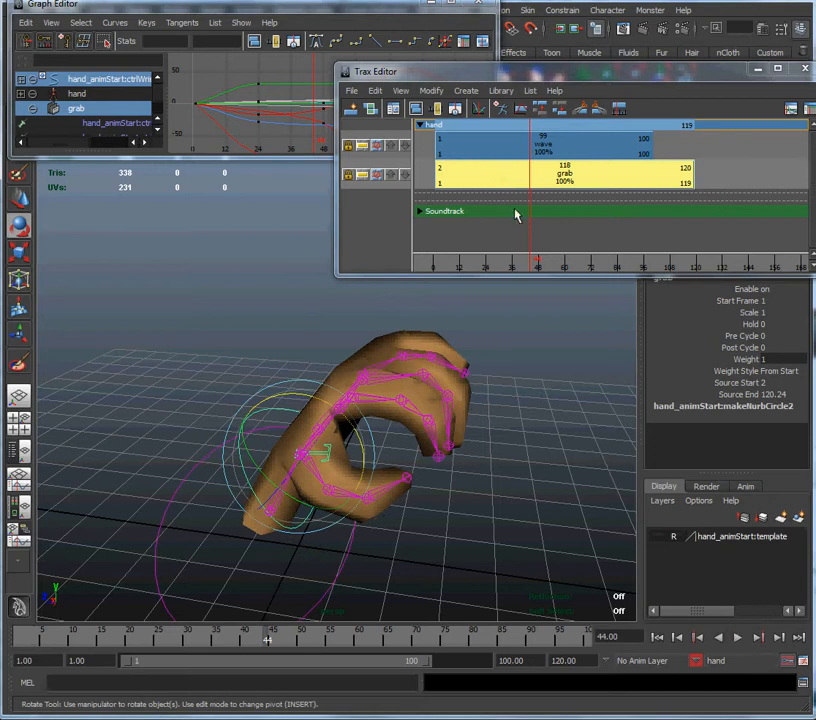
right_click(560, 175)
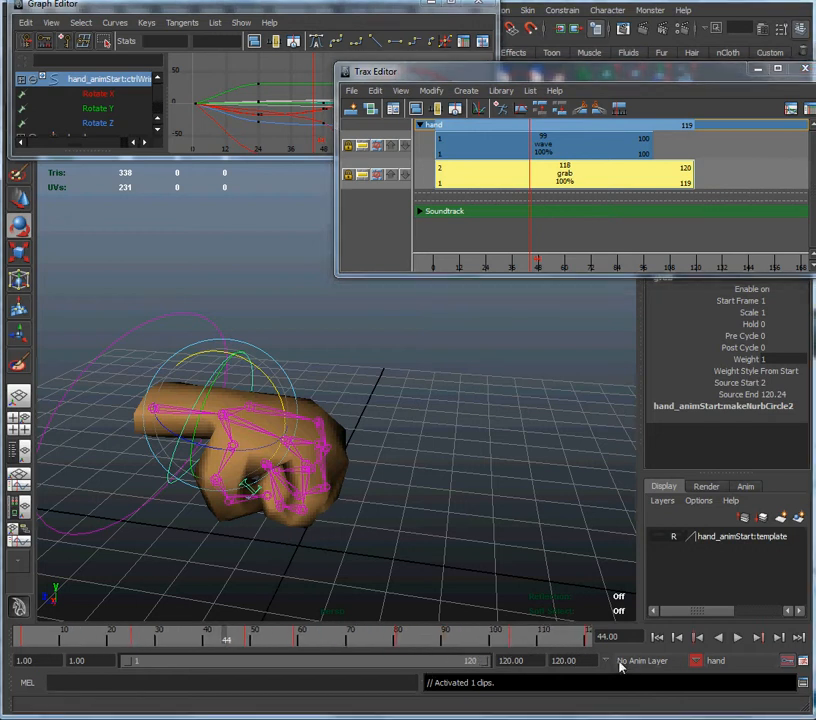
left_click(738, 637)
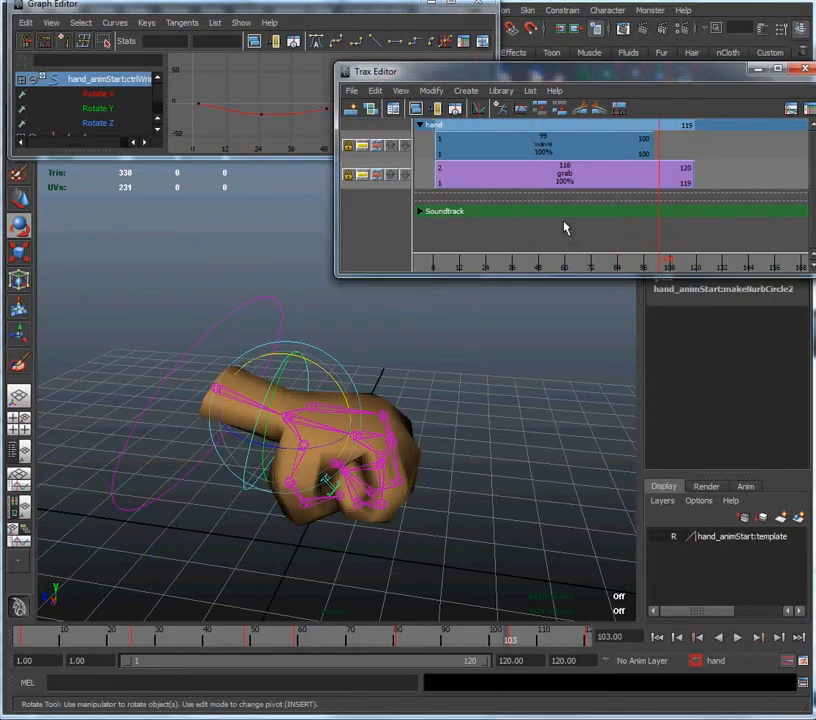
right_click(560, 175)
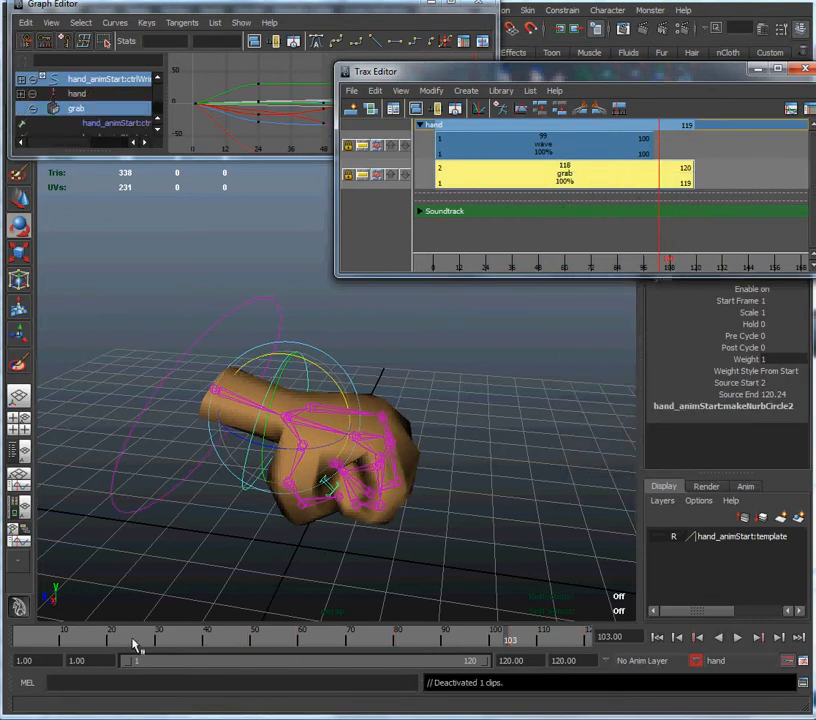
left_click(565, 170)
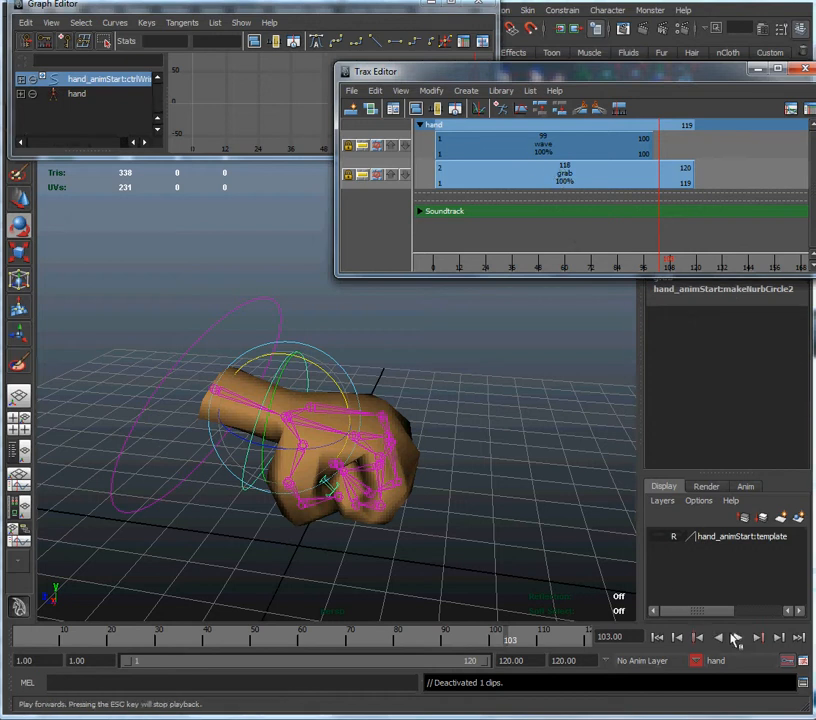
left_click(717, 637)
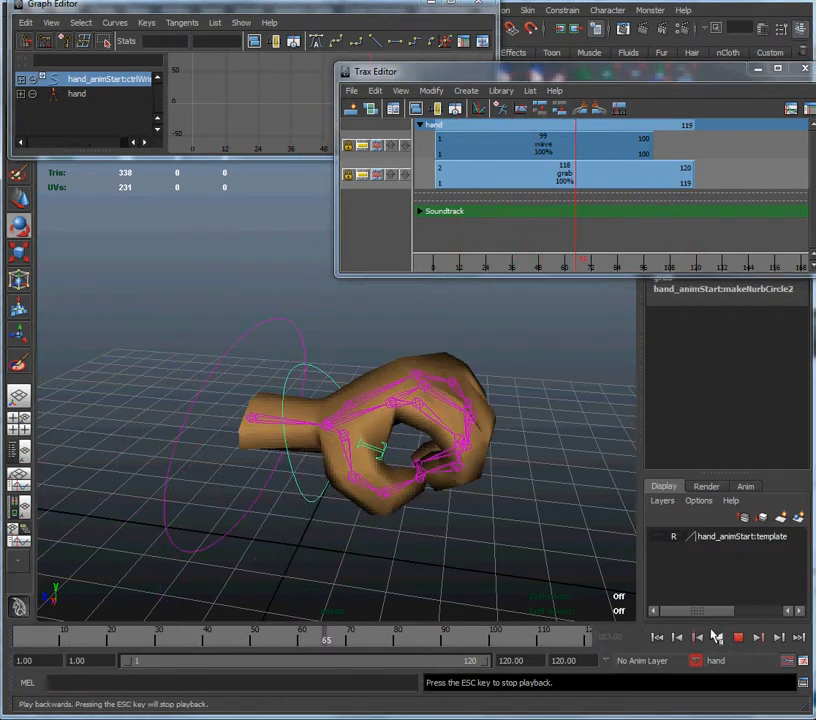
left_click(677, 636)
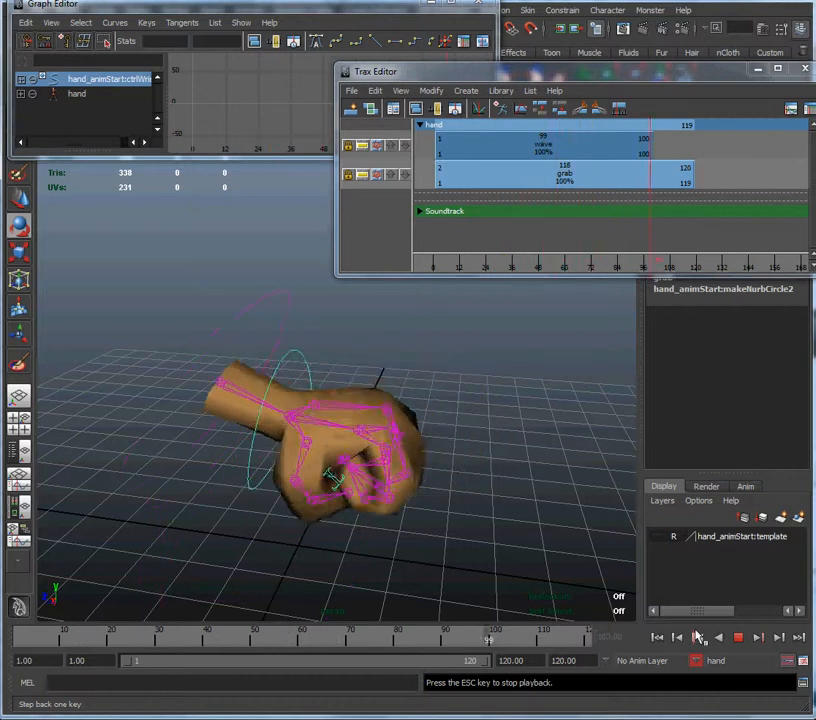
left_click(677, 637)
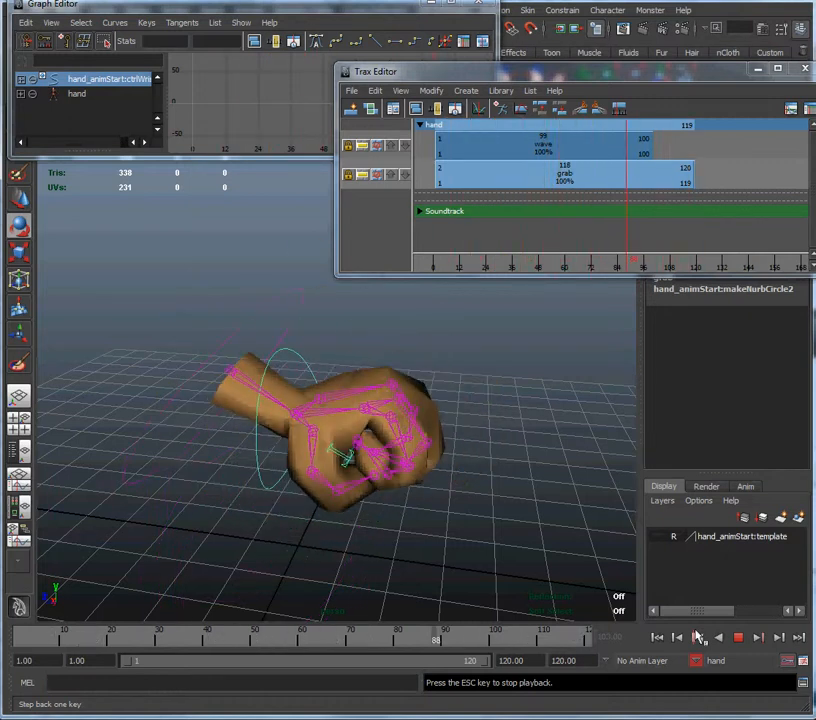